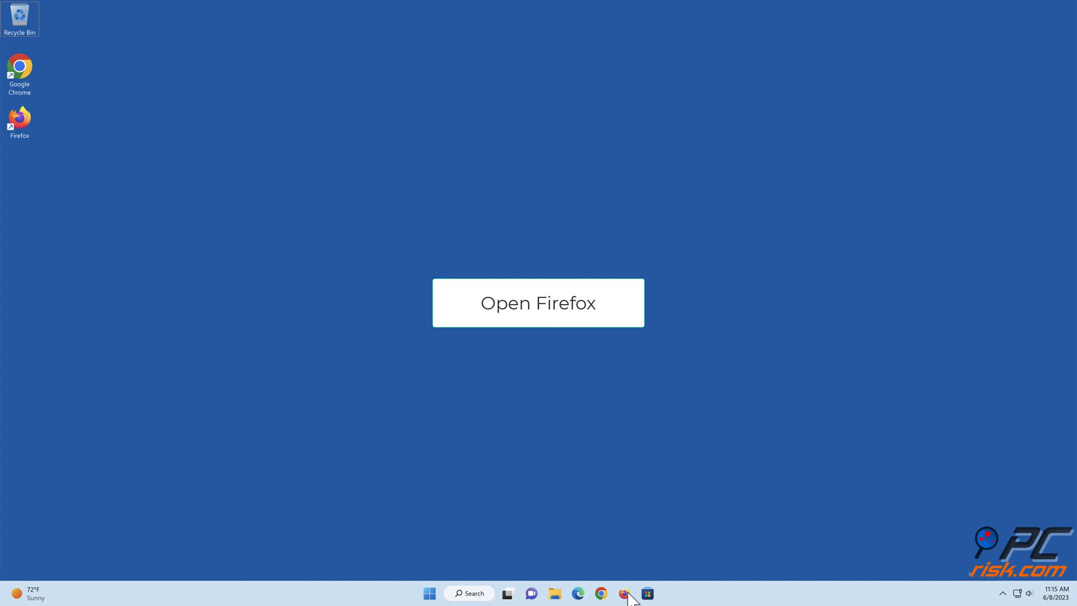
- Launch Firefox and go to Help > More troubleshooting information
{"action": "left_click", "coordinate": [537, 302]}
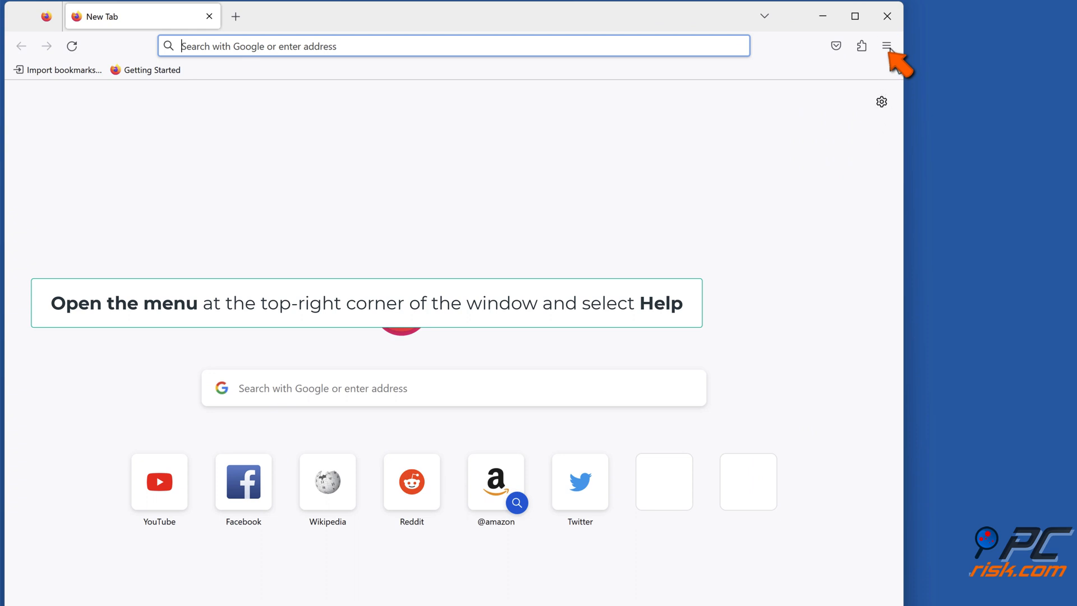
{"action": "left_click", "coordinate": [885, 46]}
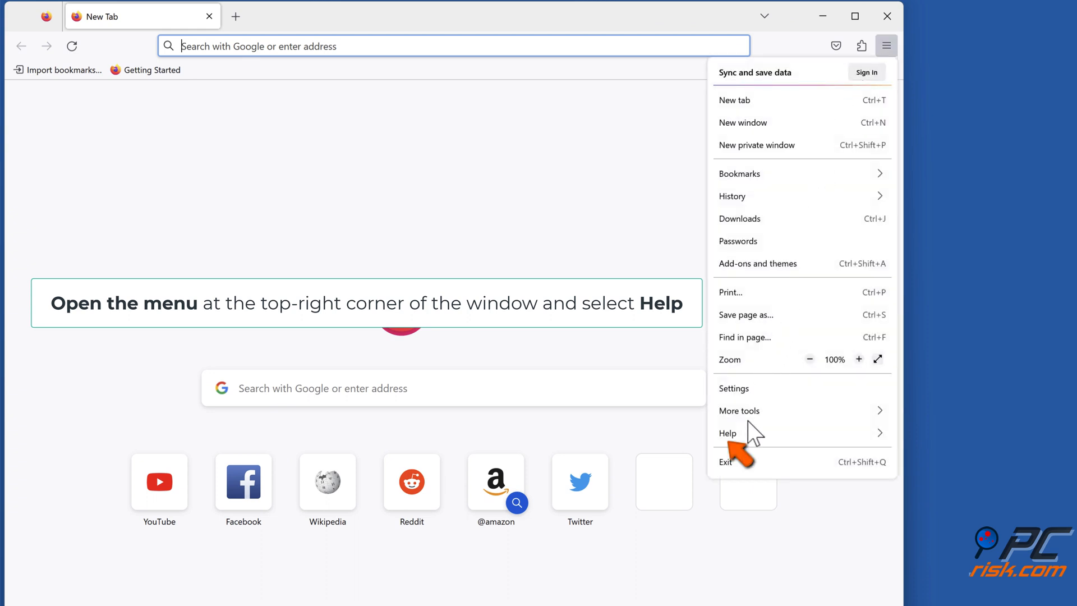
{"action": "left_click", "coordinate": [728, 432]}
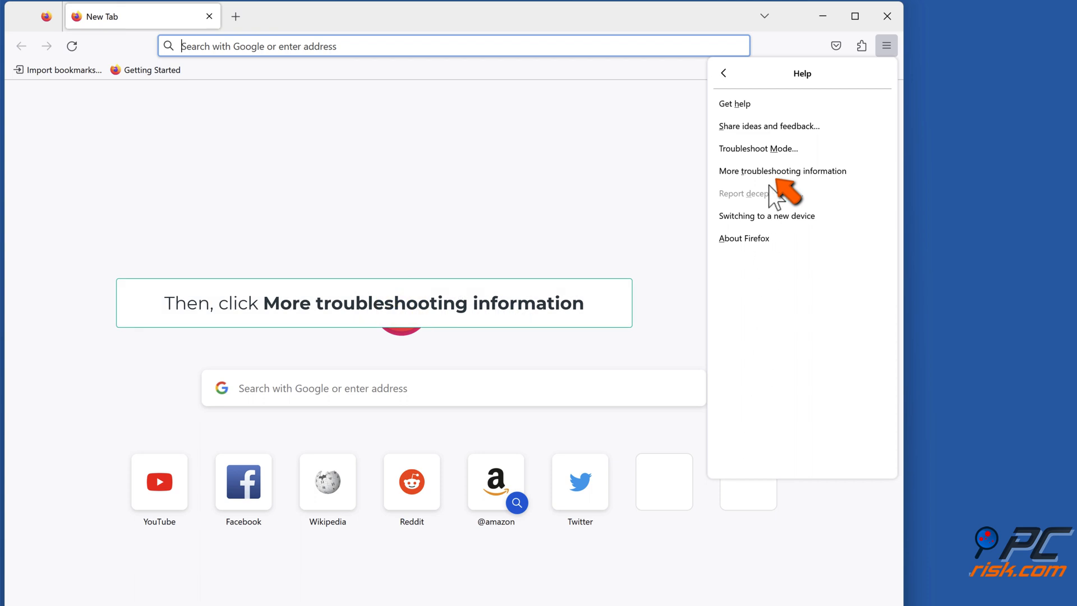
{"action": "left_click", "coordinate": [782, 171]}
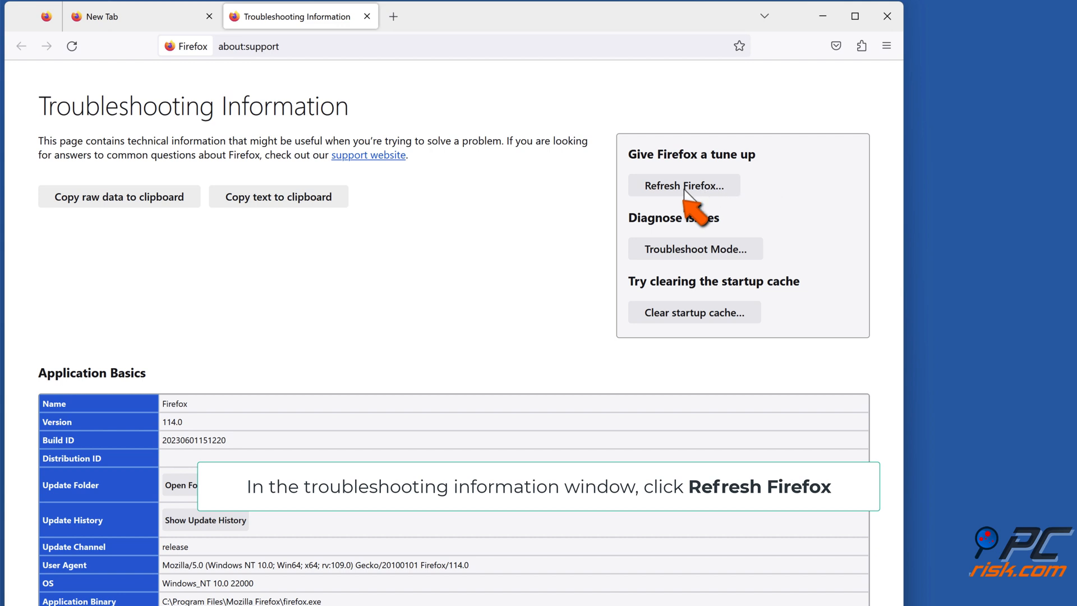
- Refresh Firefox, finish the Import Wizard, choose Let's go! and Not now, then close Firefox
{"action": "left_click", "coordinate": [683, 185]}
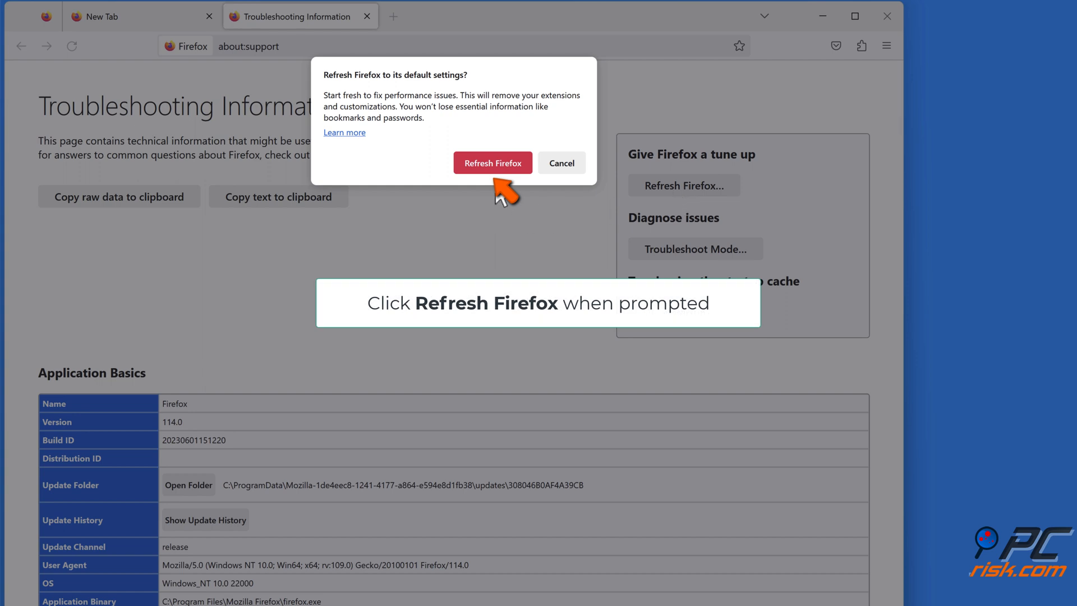
{"action": "left_click", "coordinate": [493, 163]}
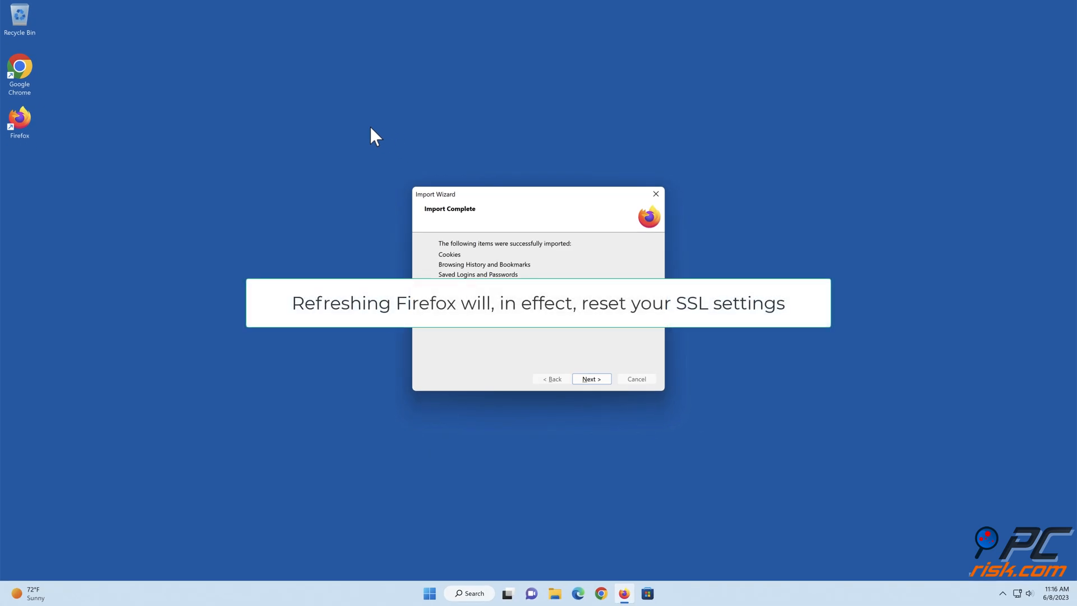
{"action": "left_click", "coordinate": [589, 378]}
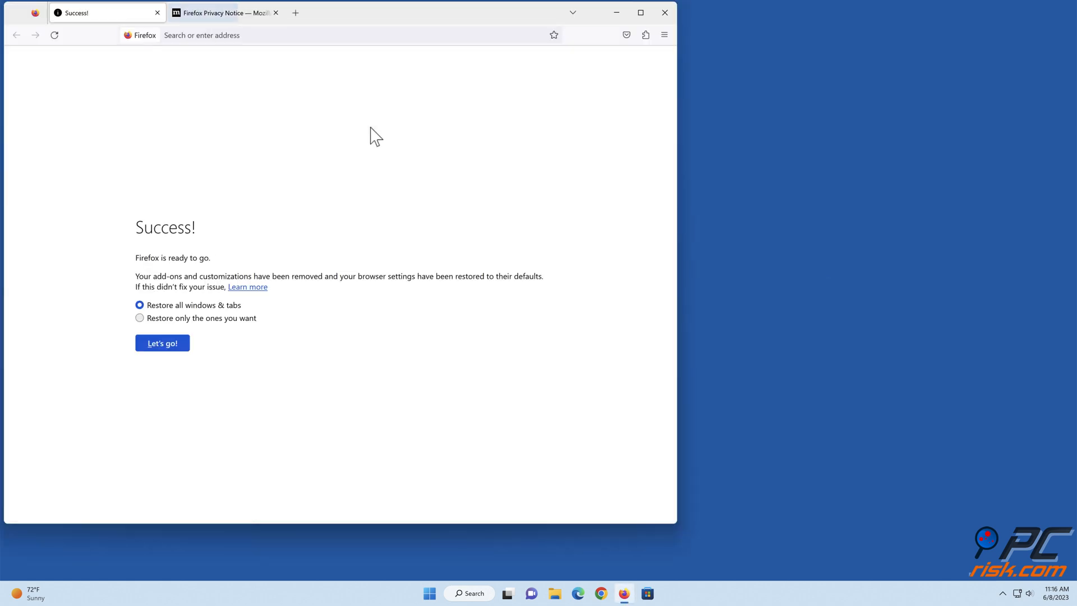
{"action": "left_click", "coordinate": [162, 342]}
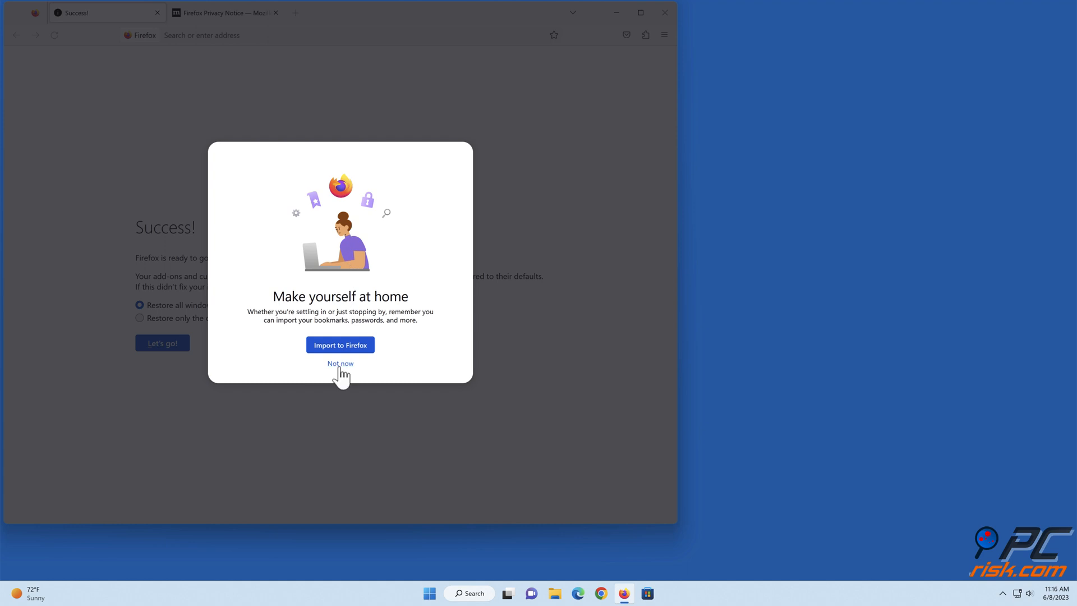
{"action": "left_click", "coordinate": [340, 363]}
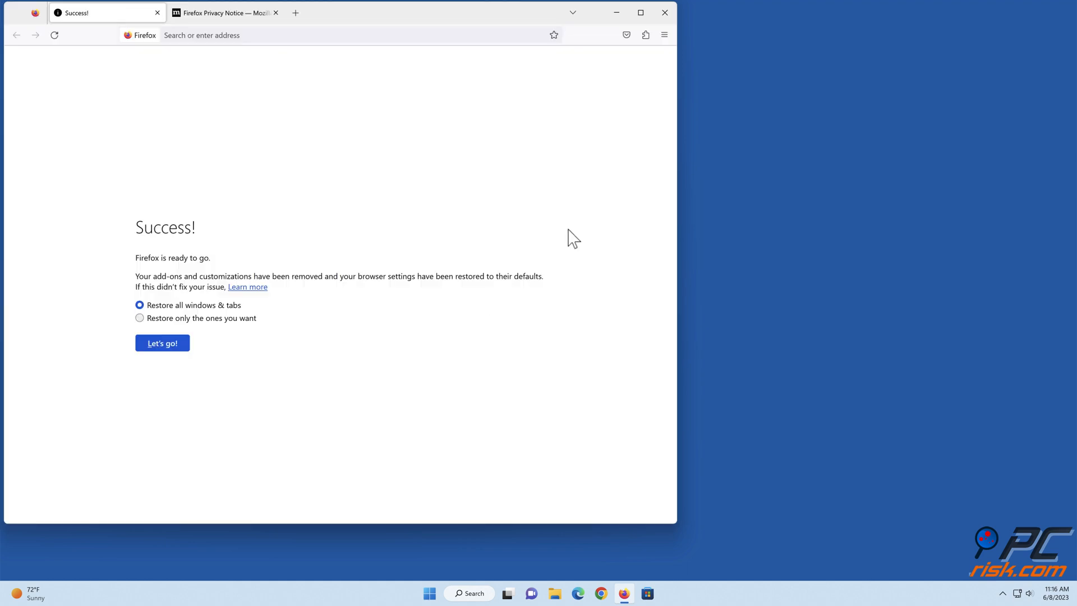
{"action": "left_click", "coordinate": [663, 12]}
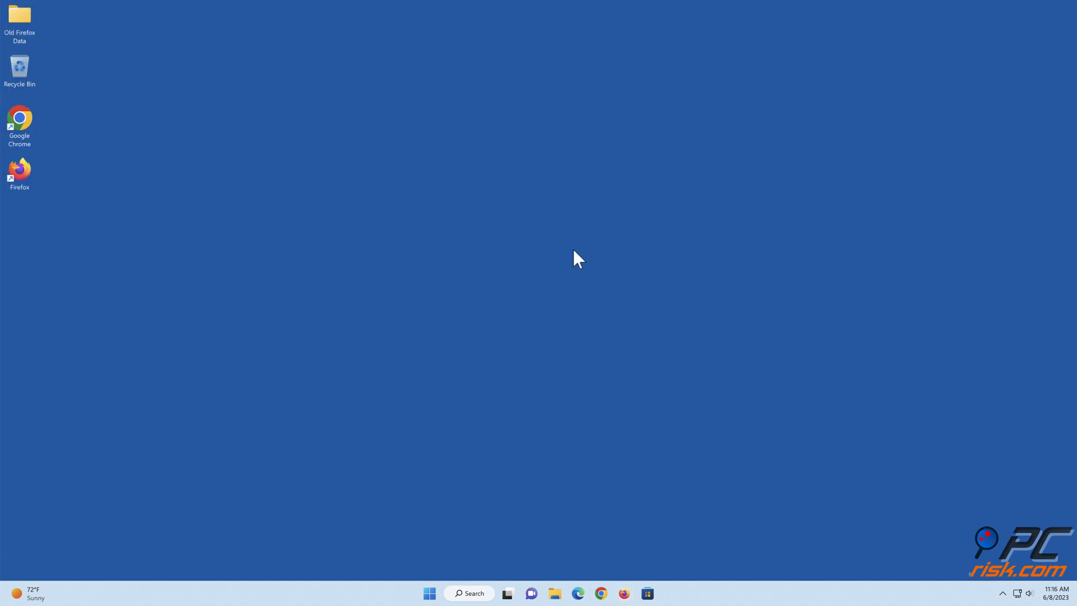
{"action": "mouse_move", "coordinate": [565, 558]}
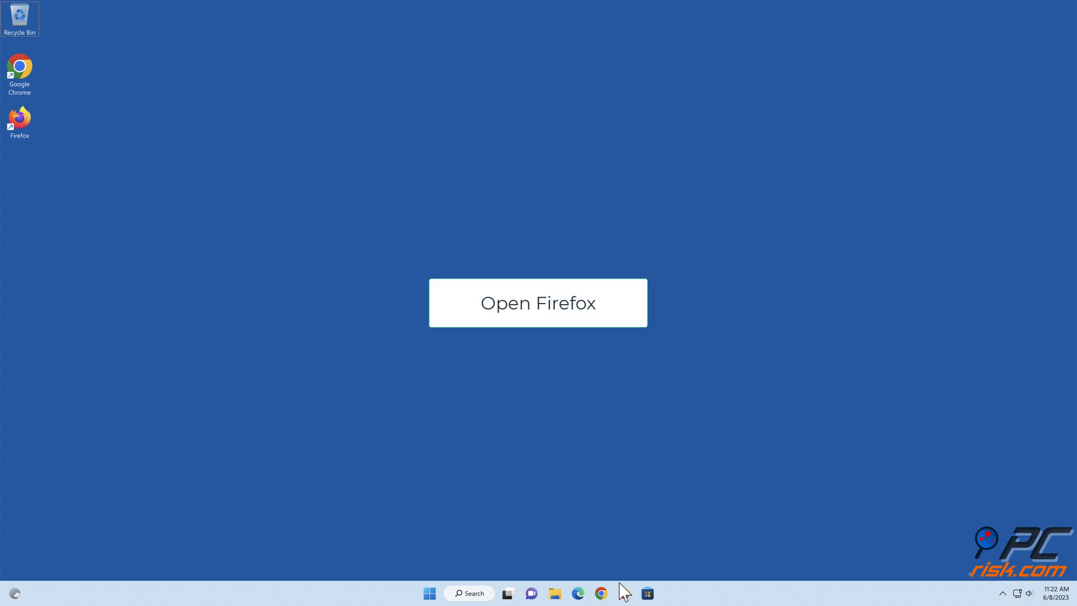
- Reopen Firefox and open the Network Settings dialog from the General settings panel
{"action": "left_click", "coordinate": [538, 303]}
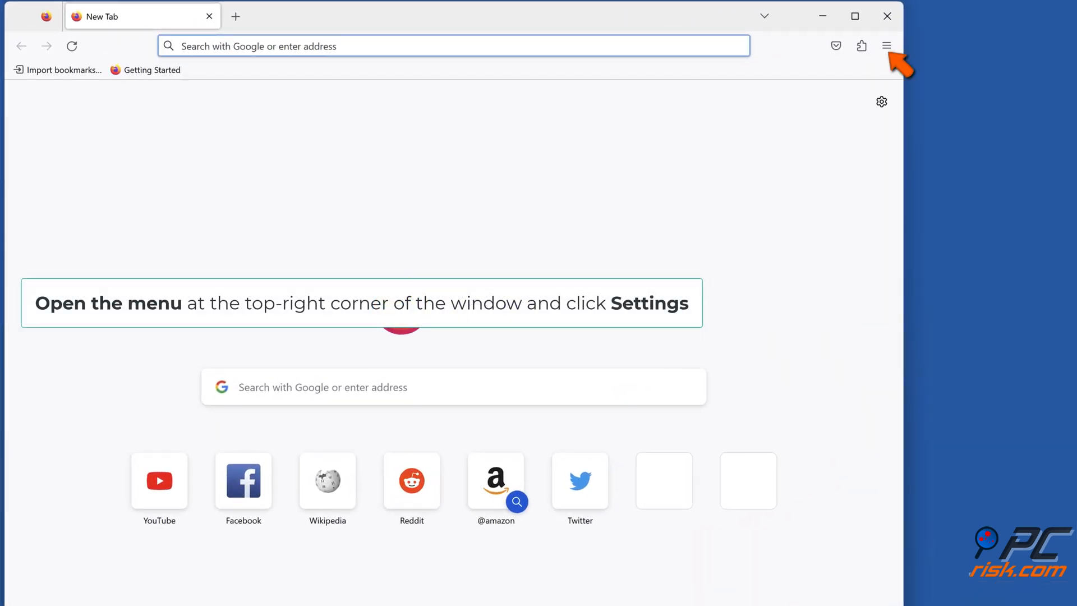
{"action": "left_click", "coordinate": [885, 45]}
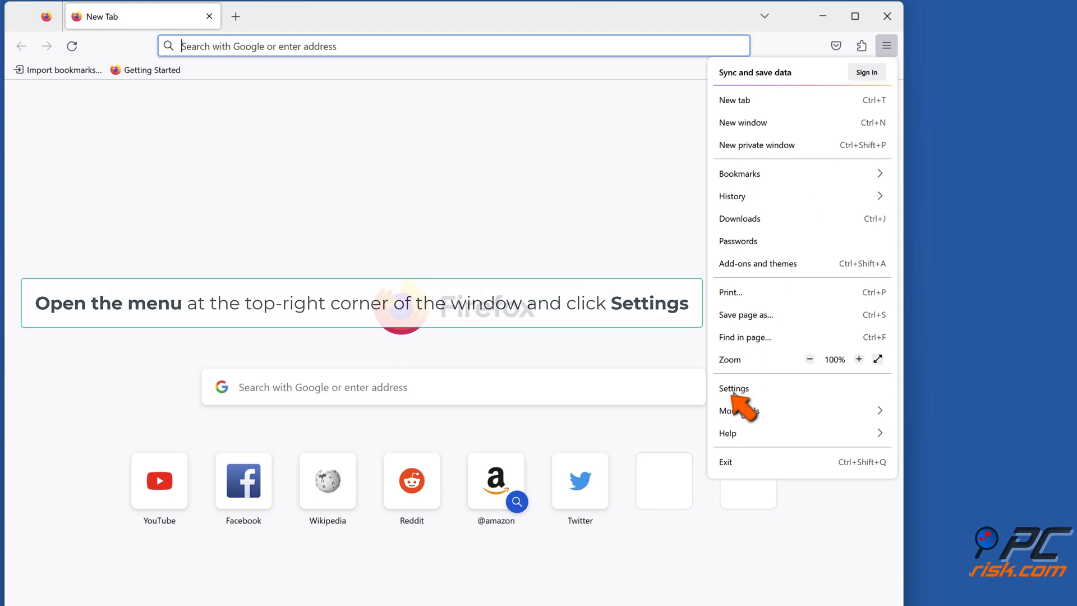
{"action": "left_click", "coordinate": [733, 389]}
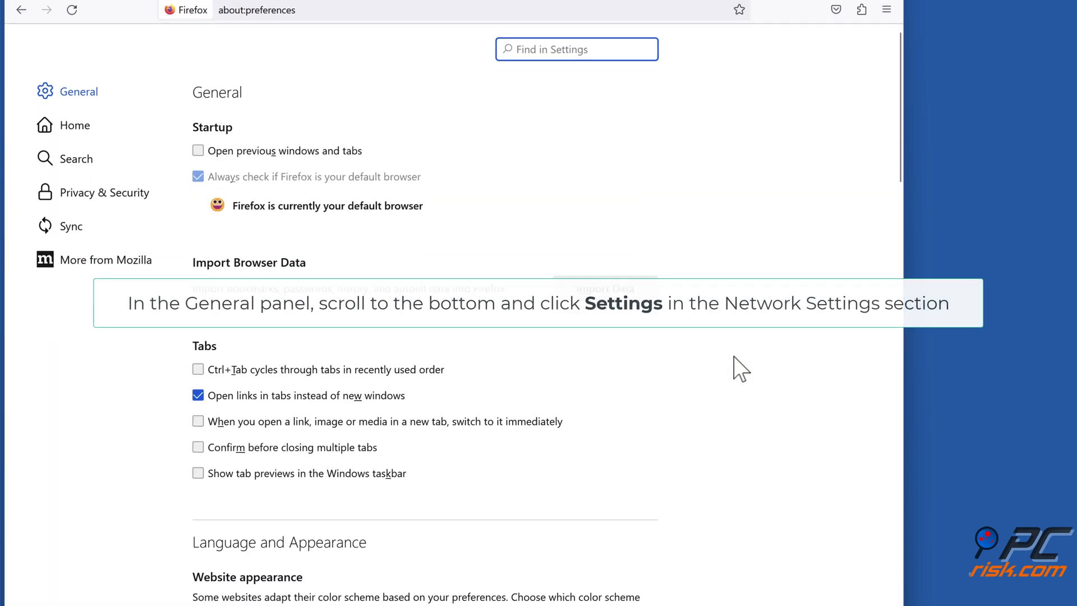
{"action": "scroll", "scroll_direction": "down", "scroll_amount": 3}
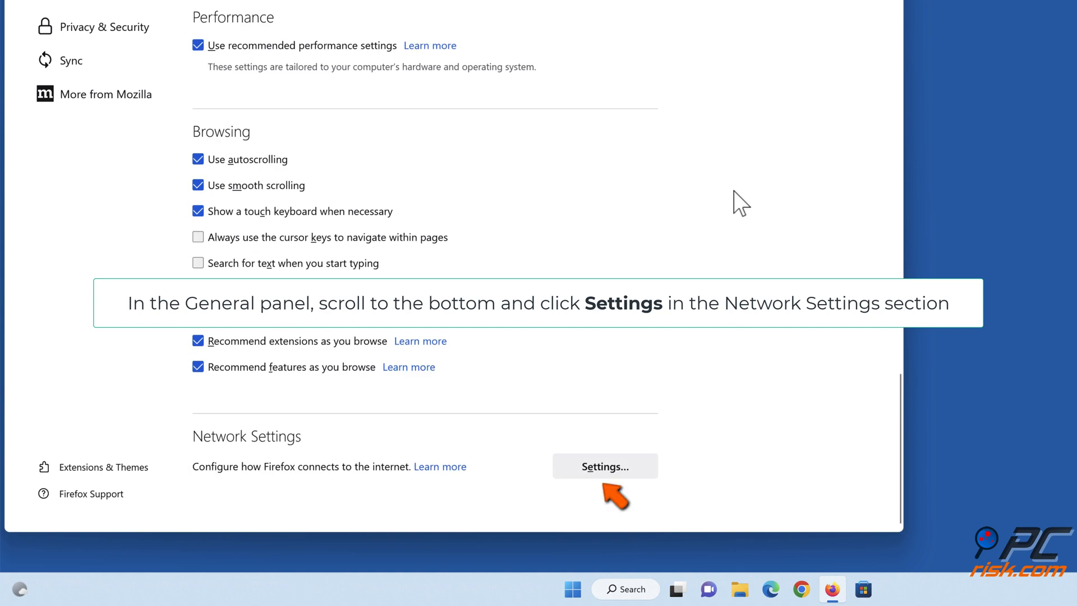
{"action": "mouse_move", "coordinate": [658, 400]}
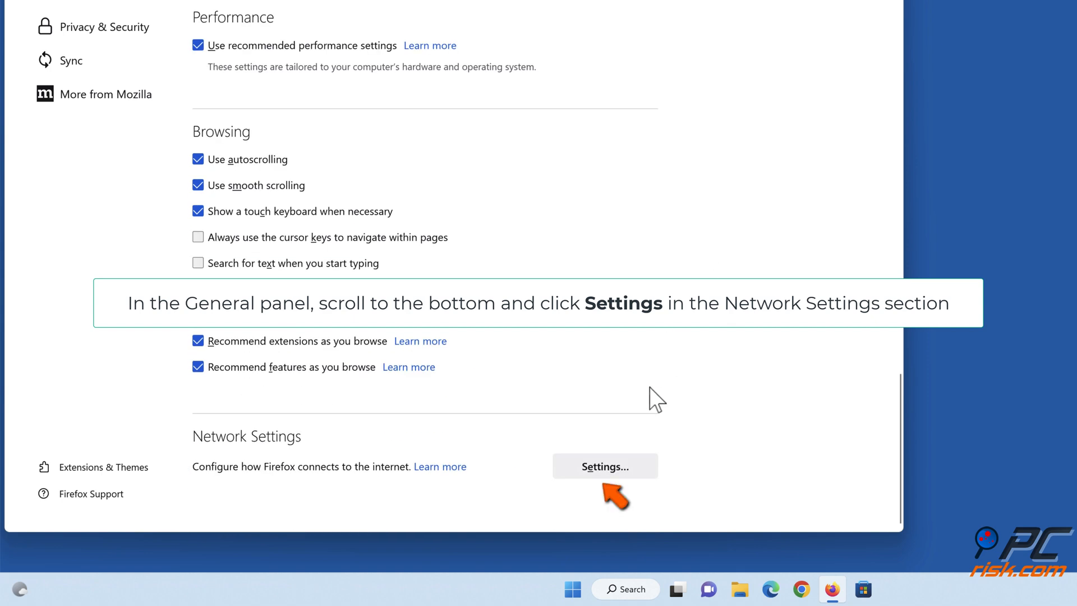
{"action": "left_click", "coordinate": [605, 466]}
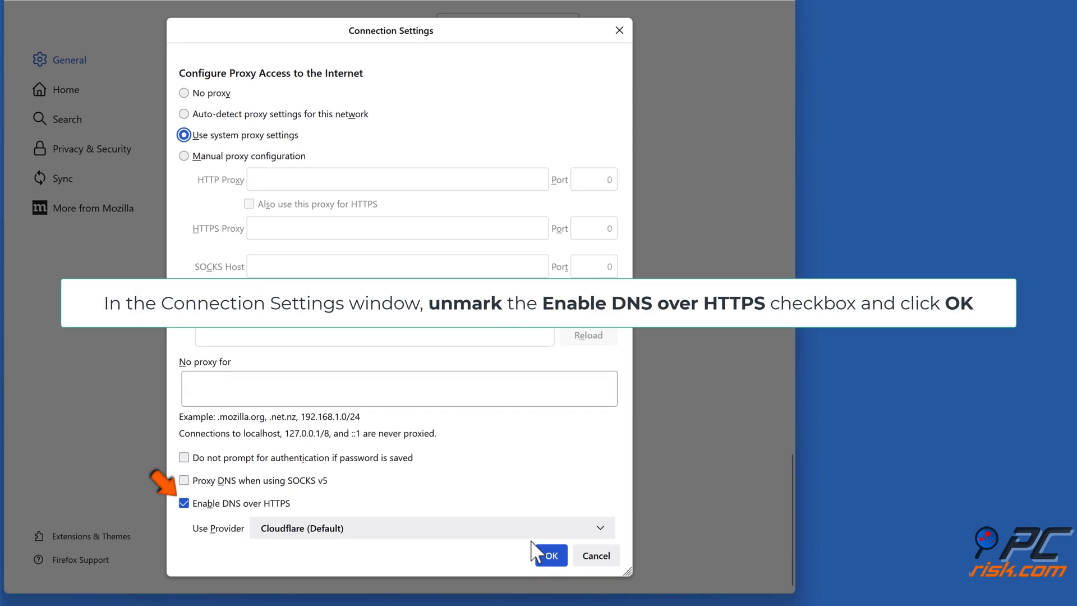
{"action": "mouse_move", "coordinate": [345, 528]}
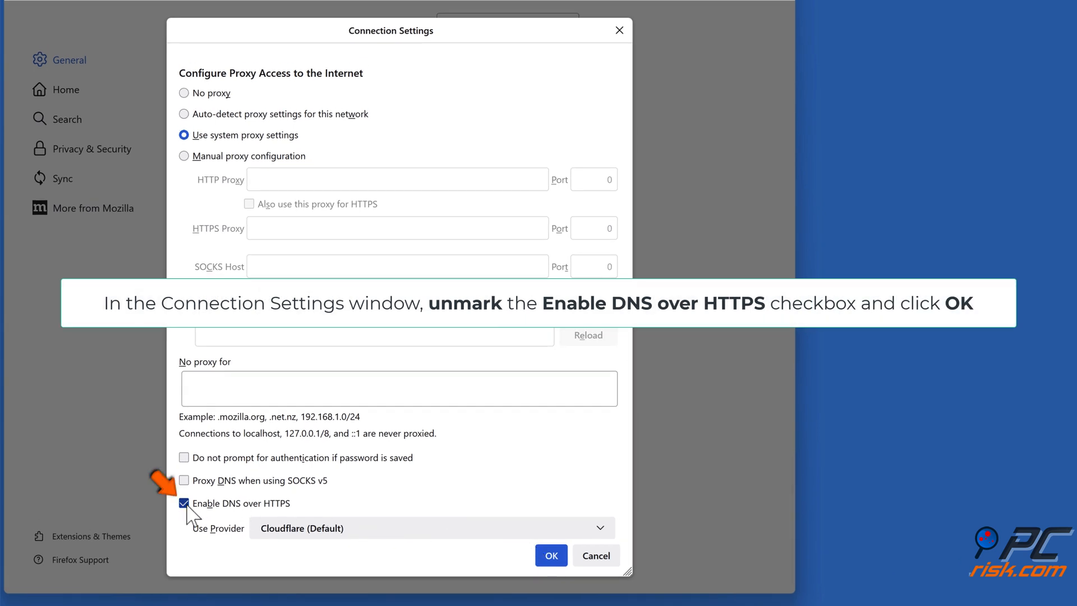
- Uncheck Enable DNS over HTTPS, save with OK, and close Firefox
{"action": "left_click", "coordinate": [184, 502]}
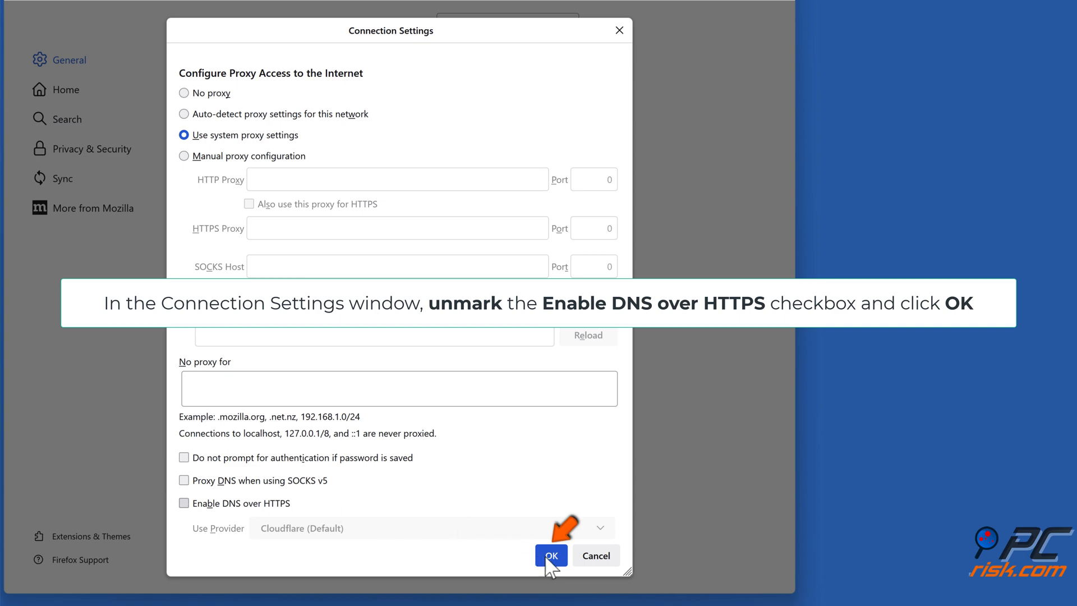
{"action": "left_click", "coordinate": [550, 555]}
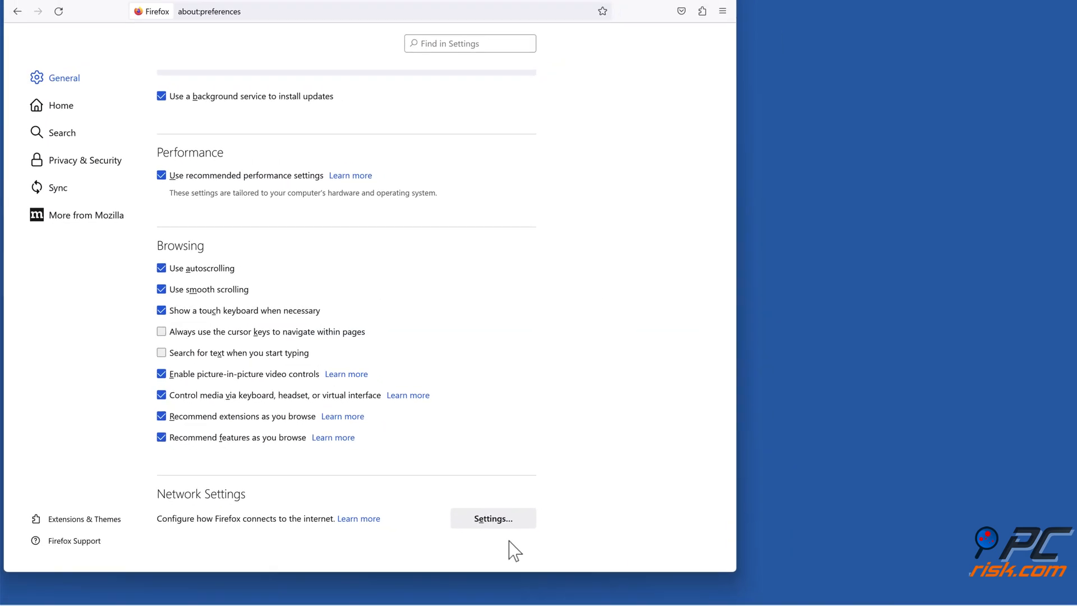
{"action": "left_click", "coordinate": [641, 12]}
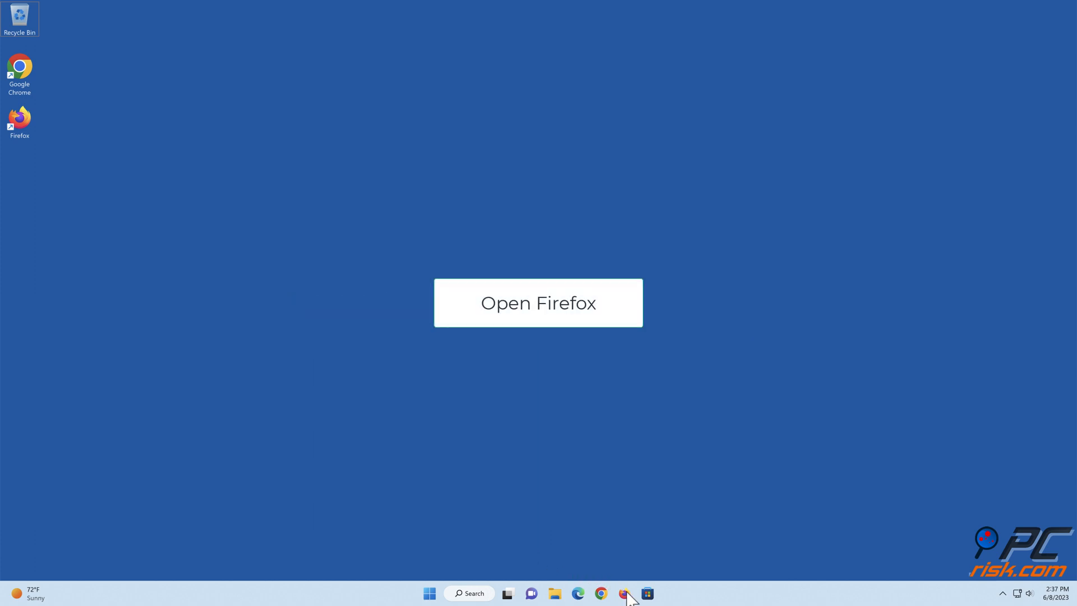
- Reopen Firefox, open the bookmarks Library on All Bookmarks, and show Import and Backup
{"action": "left_click", "coordinate": [537, 302]}
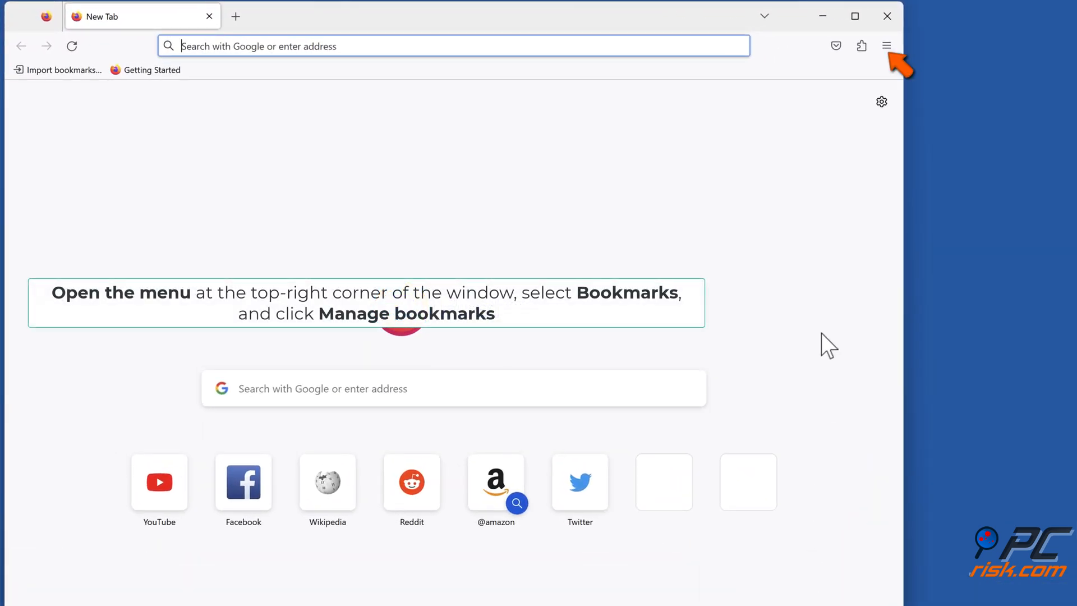
{"action": "left_click", "coordinate": [885, 46]}
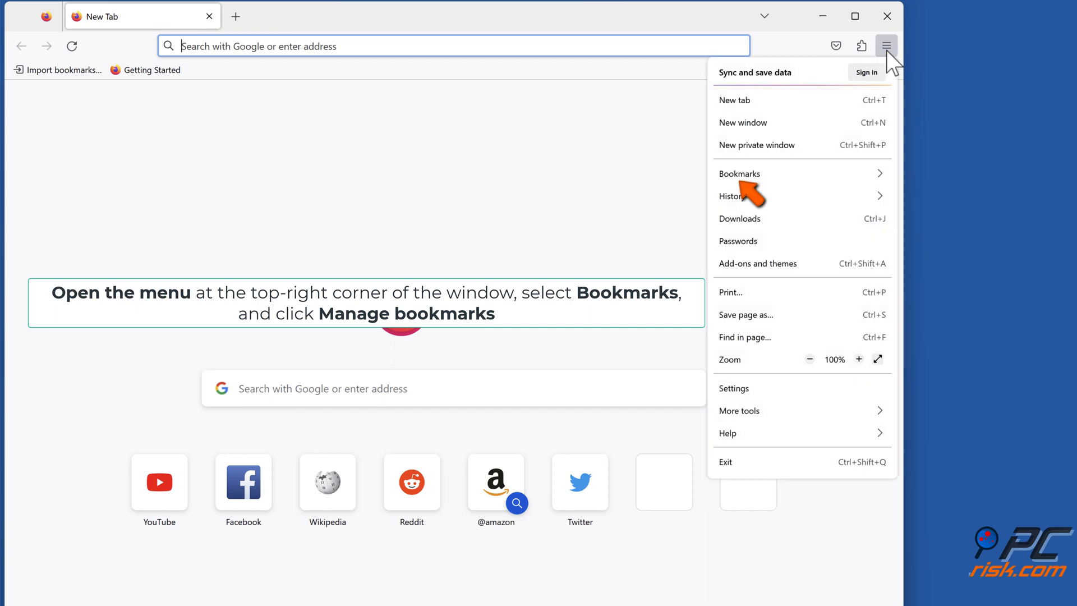
{"action": "left_click", "coordinate": [740, 173]}
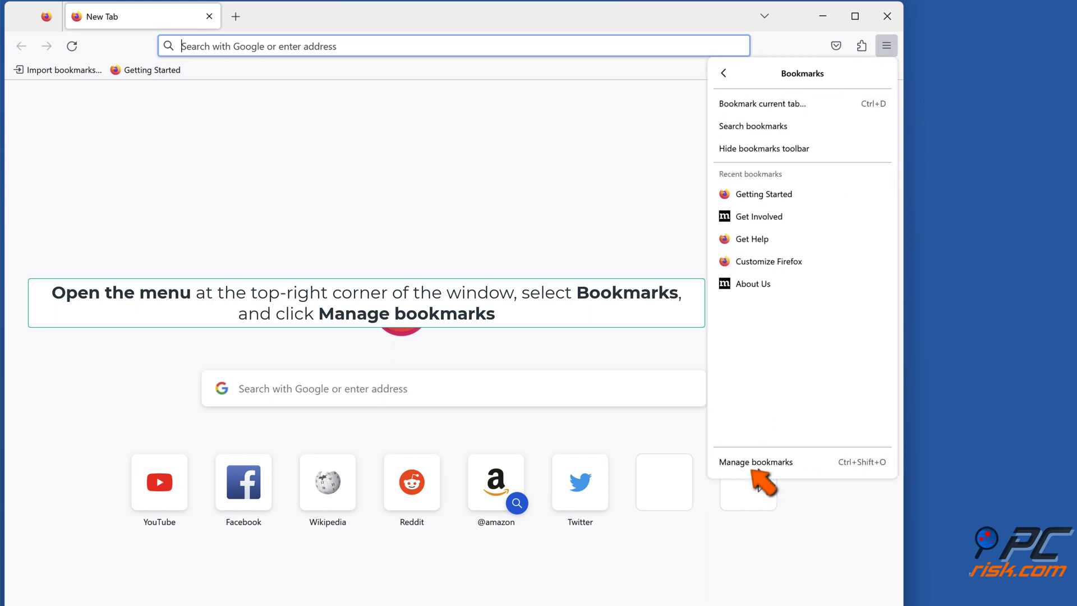
{"action": "left_click", "coordinate": [755, 462]}
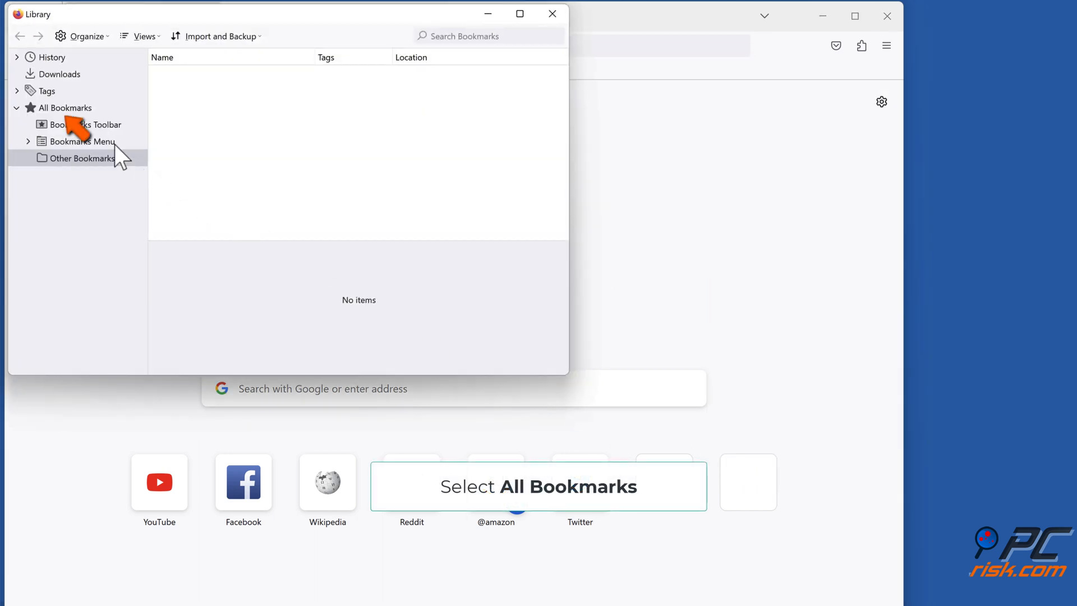
{"action": "left_click", "coordinate": [66, 107]}
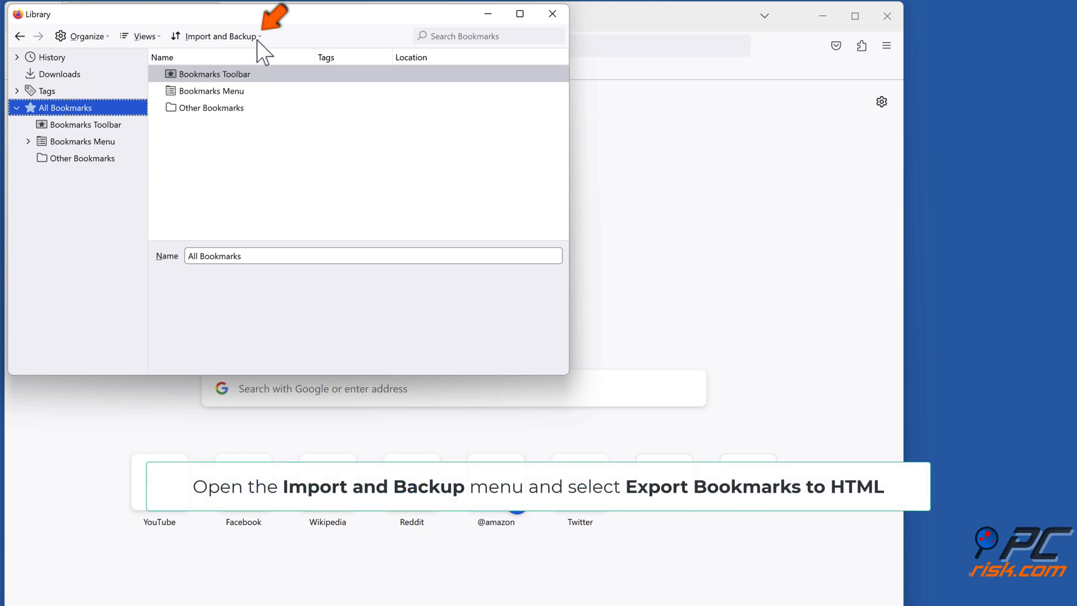
{"action": "left_click", "coordinate": [220, 35]}
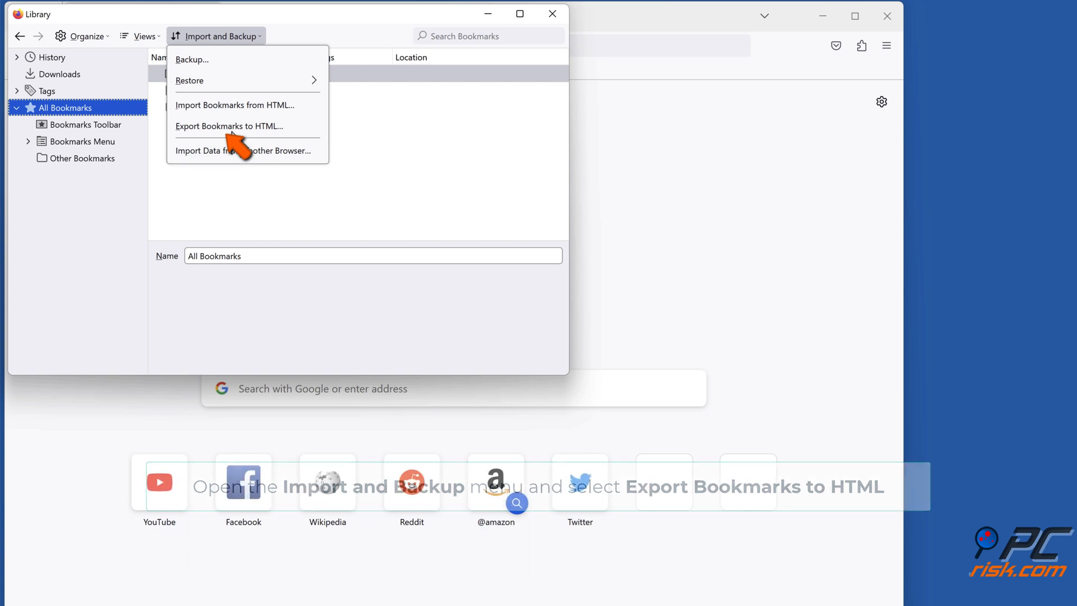
- Export bookmarks to HTML as 'bookmarks' on the Desktop and close the Library
{"action": "left_click", "coordinate": [229, 126]}
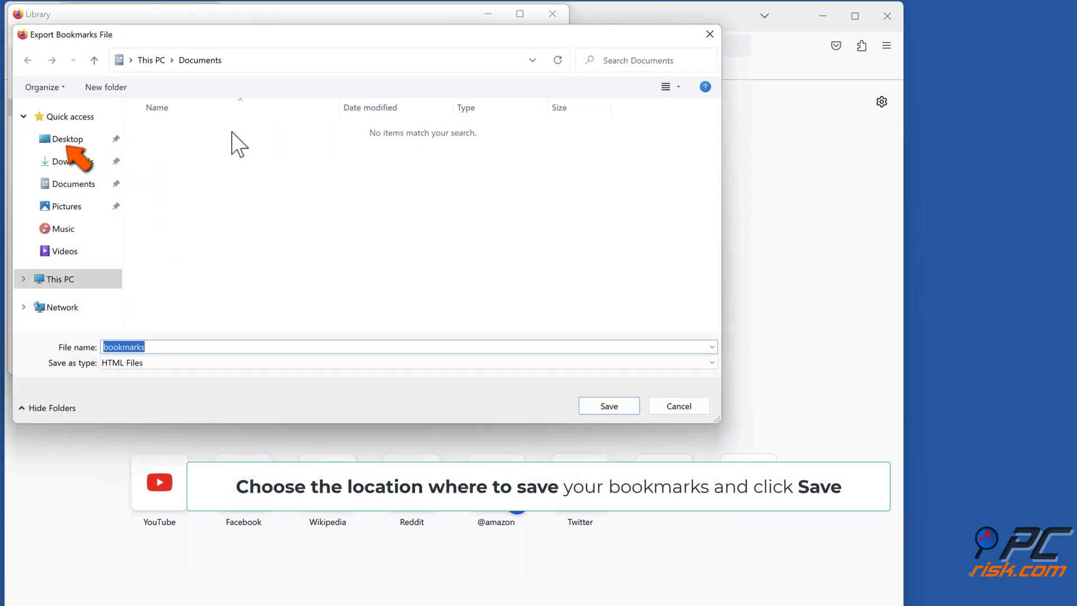
{"action": "left_click", "coordinate": [67, 138]}
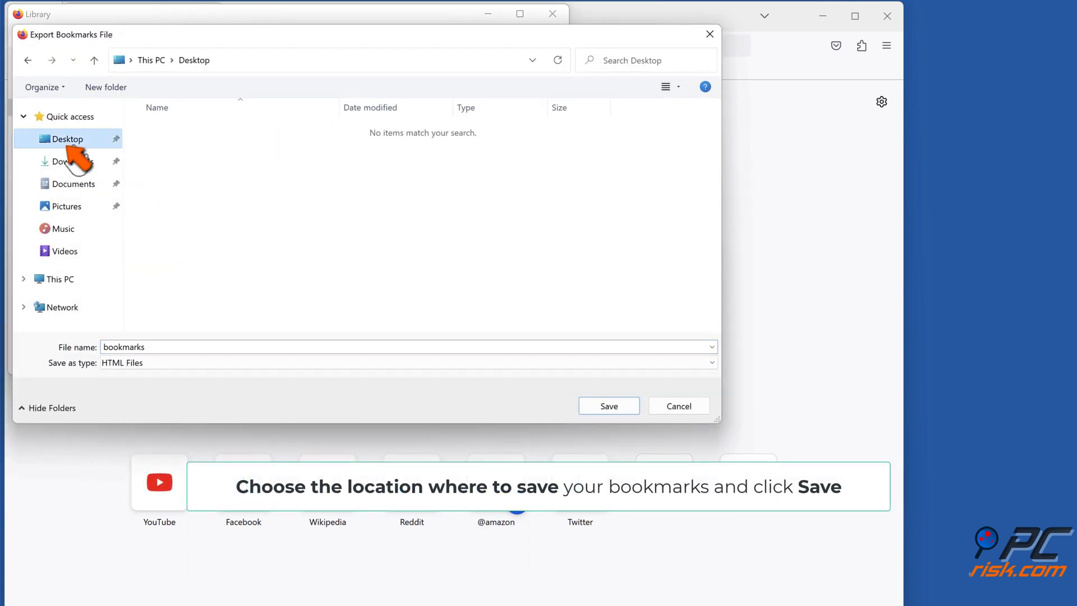
{"action": "mouse_move", "coordinate": [610, 405]}
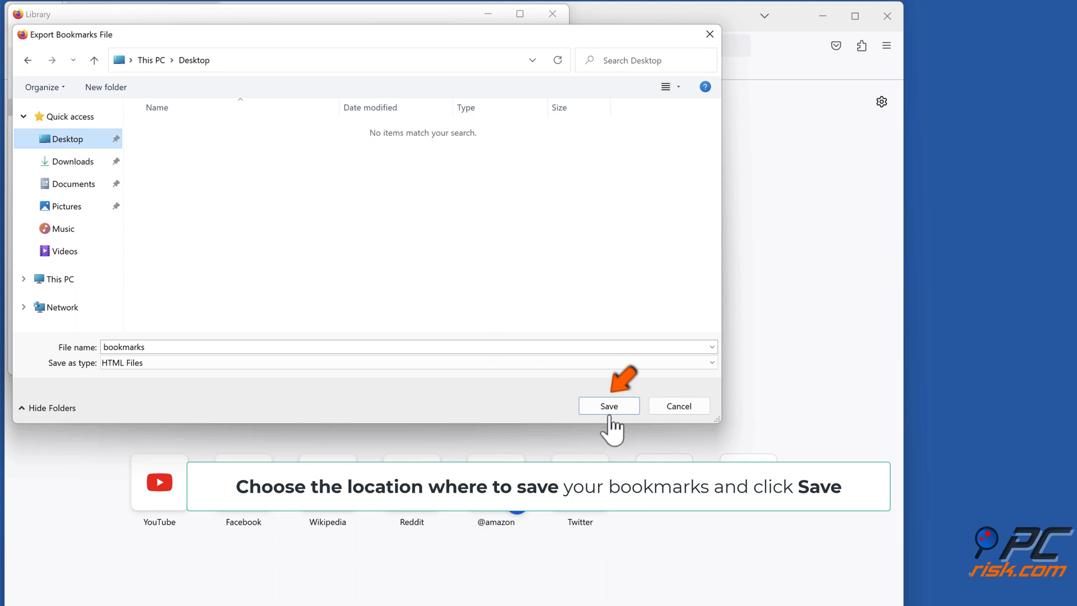
{"action": "left_click", "coordinate": [607, 405]}
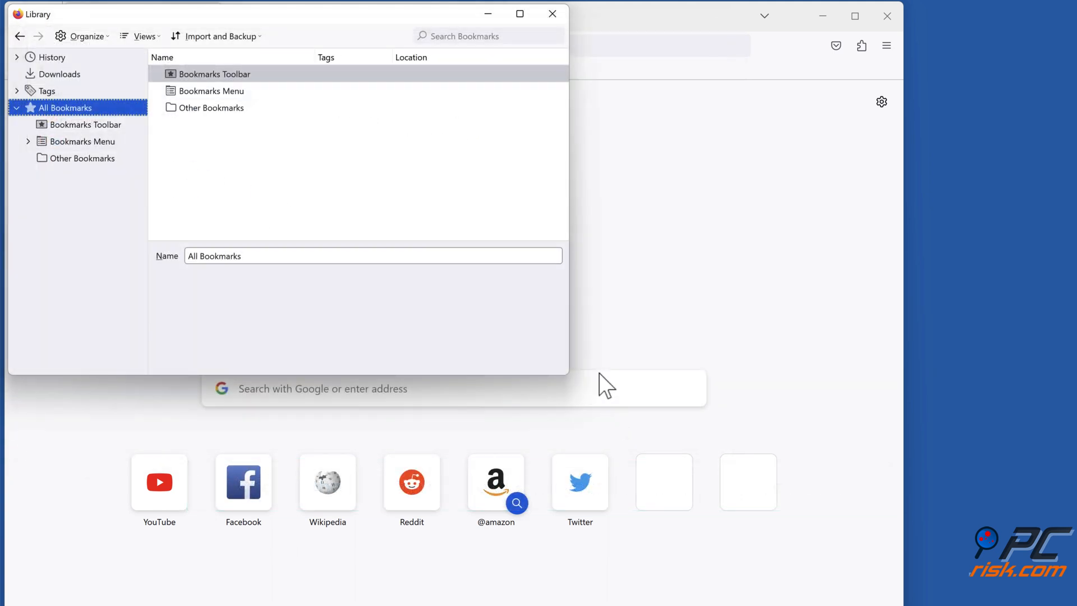
{"action": "left_click", "coordinate": [552, 13]}
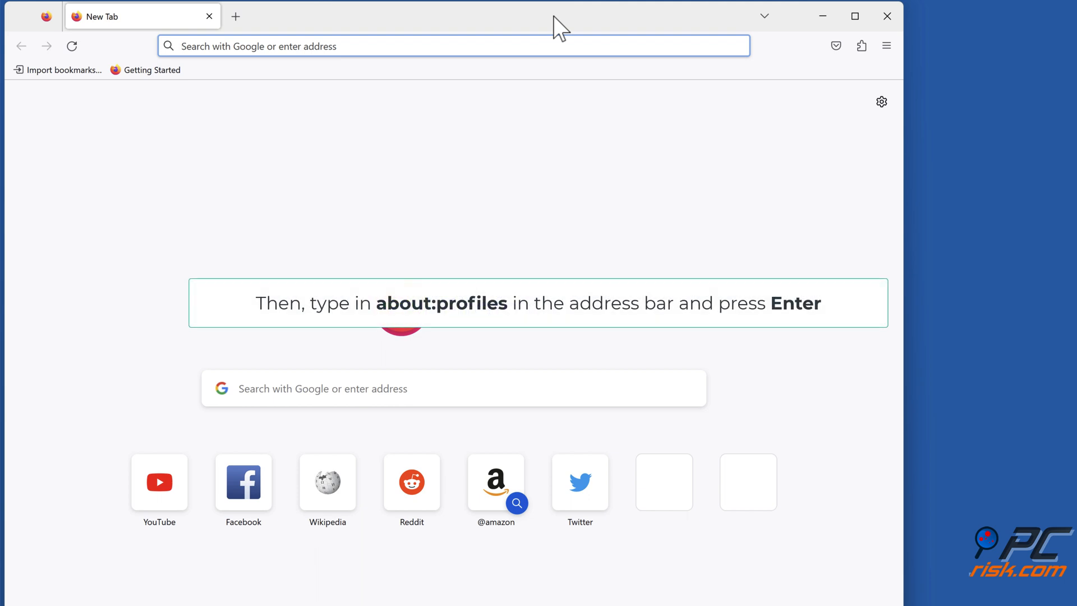
- Go to about:profiles and create a new profile named 'BlogUser'
{"action": "type", "text": "about:profiles"}
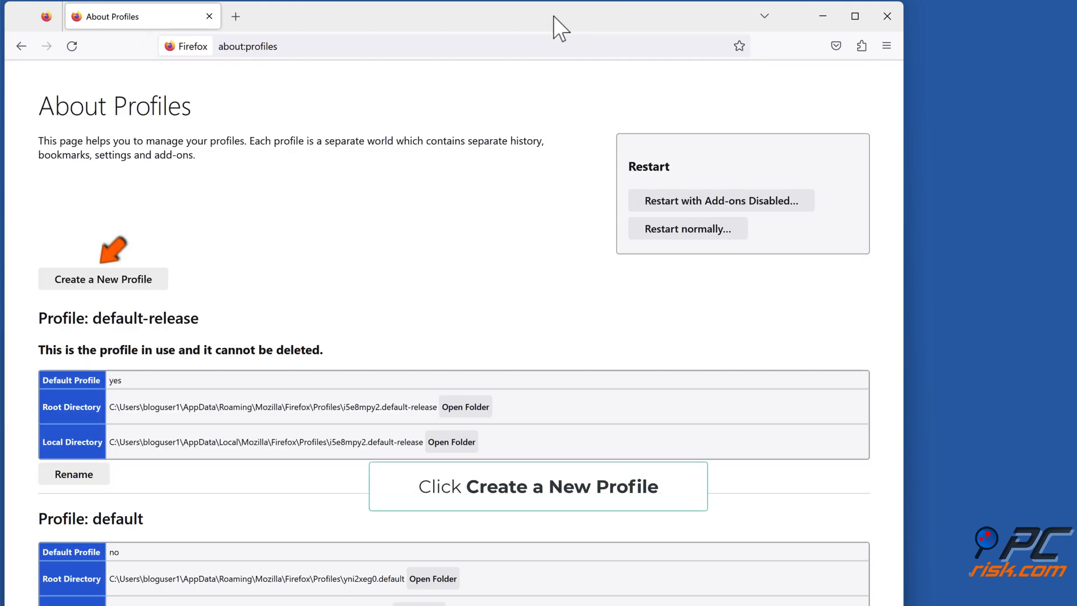
{"action": "mouse_move", "coordinate": [107, 296]}
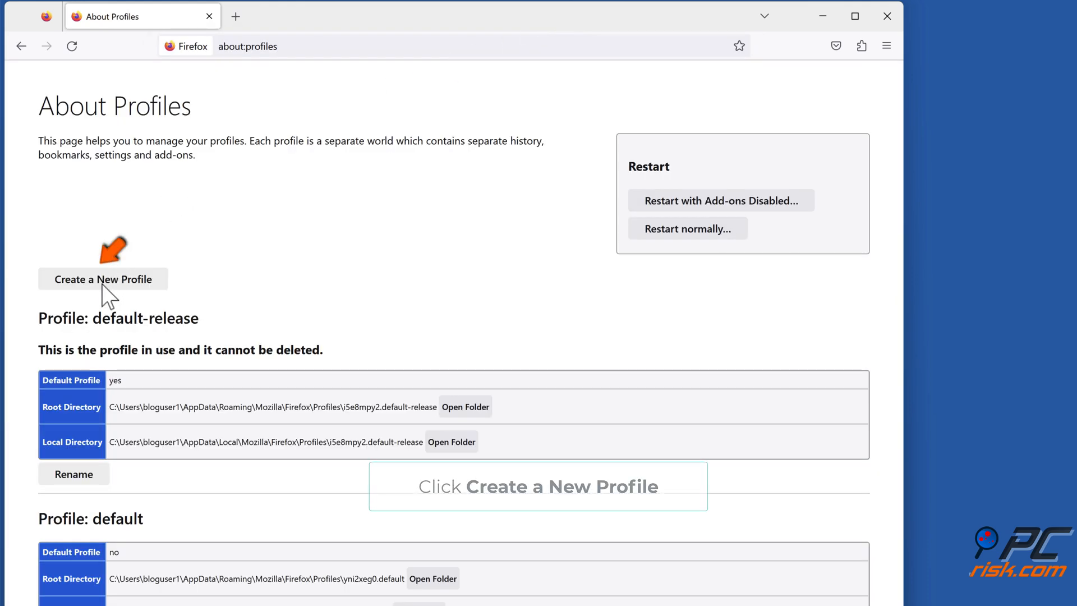
{"action": "left_click", "coordinate": [102, 279]}
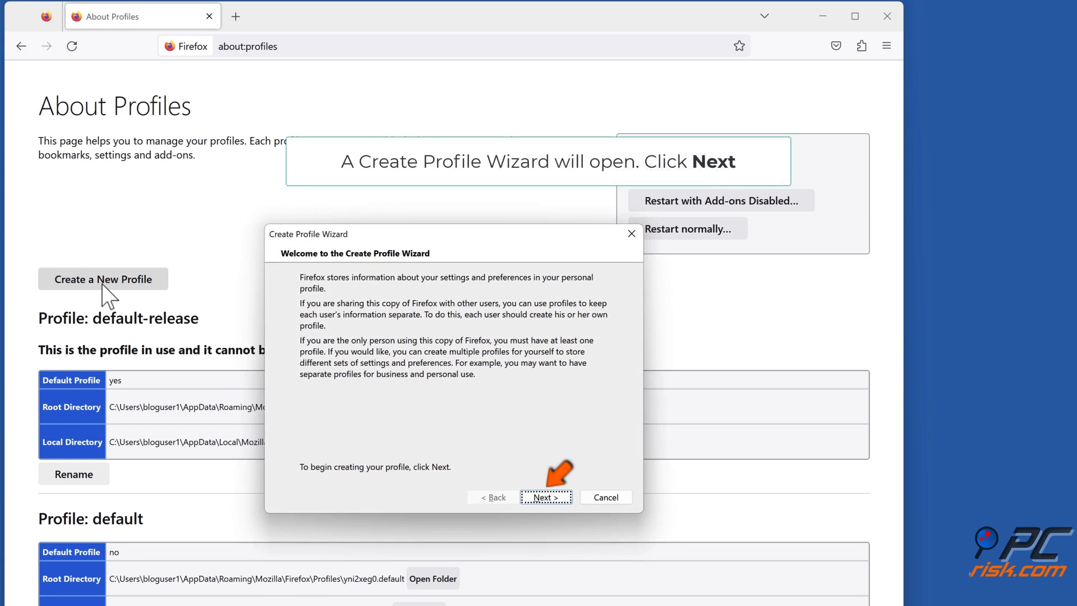
{"action": "mouse_move", "coordinate": [227, 304]}
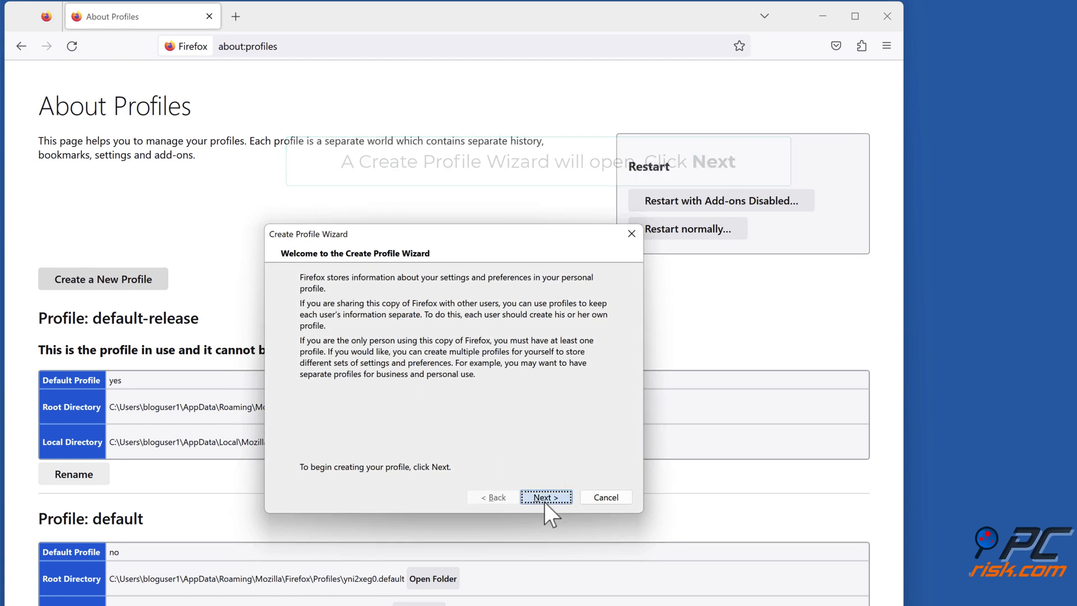
{"action": "left_click", "coordinate": [545, 496]}
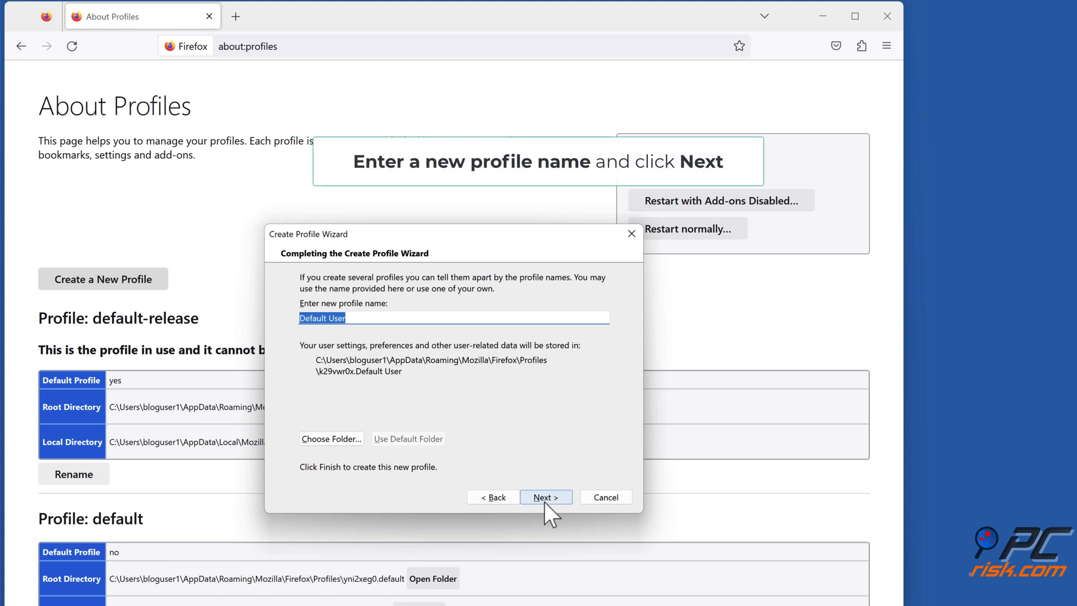
{"action": "type", "text": "BlogUser"}
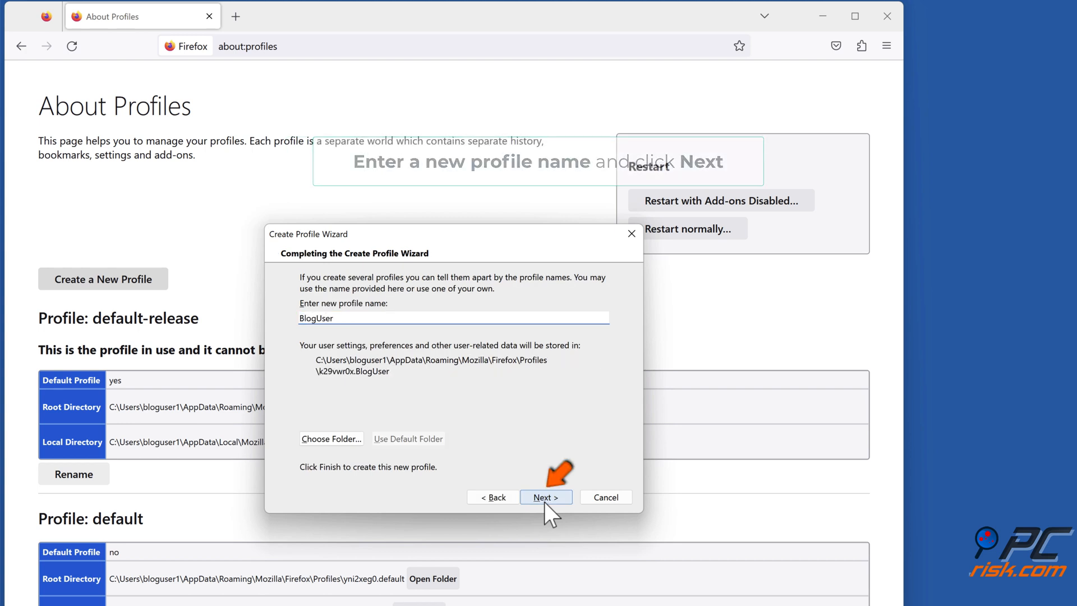
{"action": "left_click", "coordinate": [545, 497]}
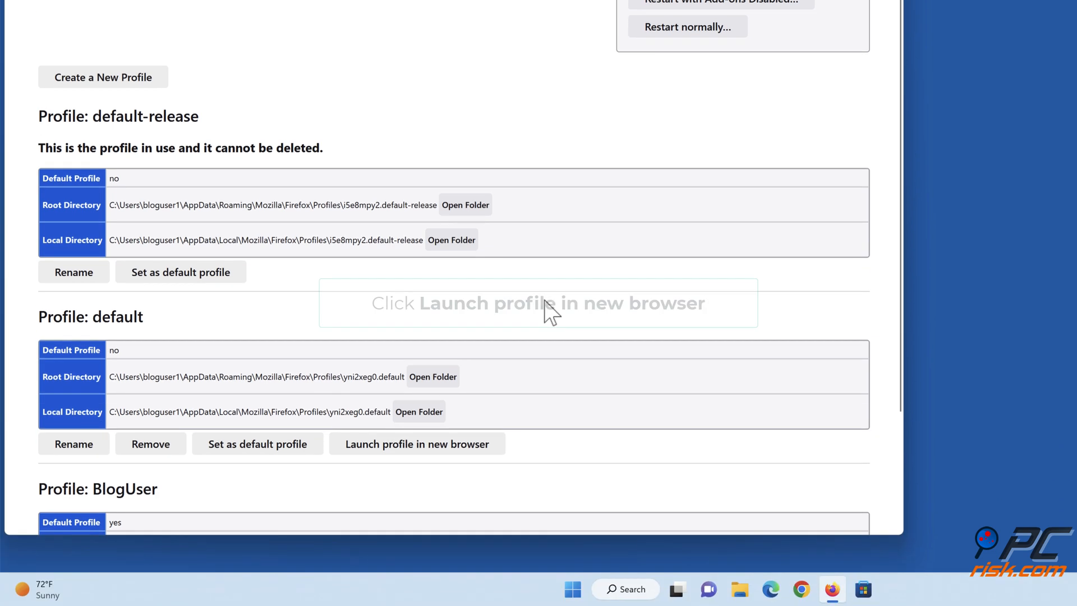
- Launch BlogUser in a new browser window and bring up its main menu
{"action": "scroll", "scroll_direction": "down", "scroll_amount": 3}
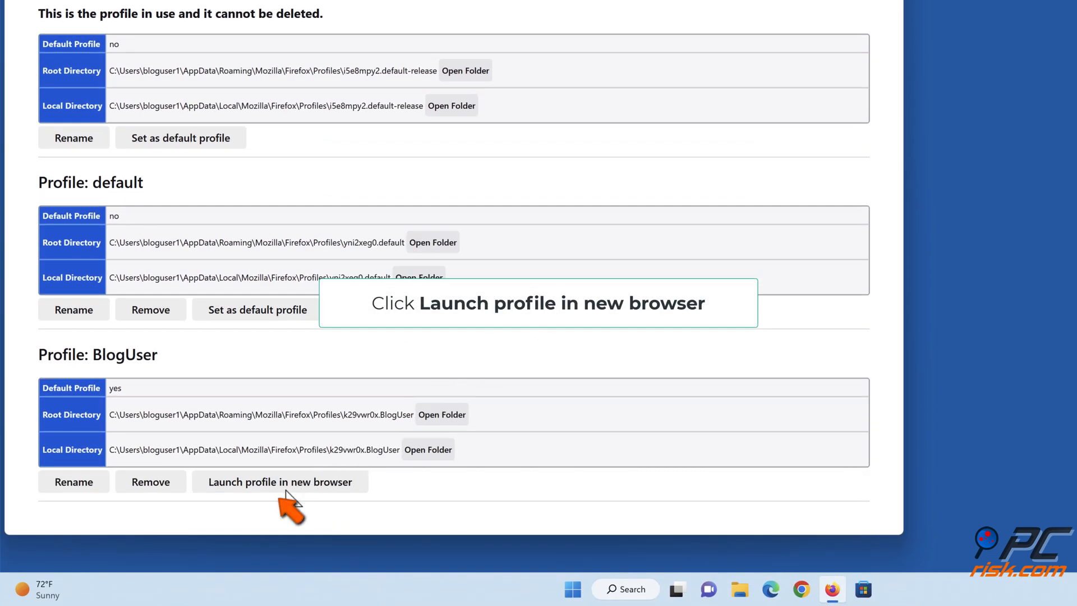
{"action": "left_click", "coordinate": [279, 480]}
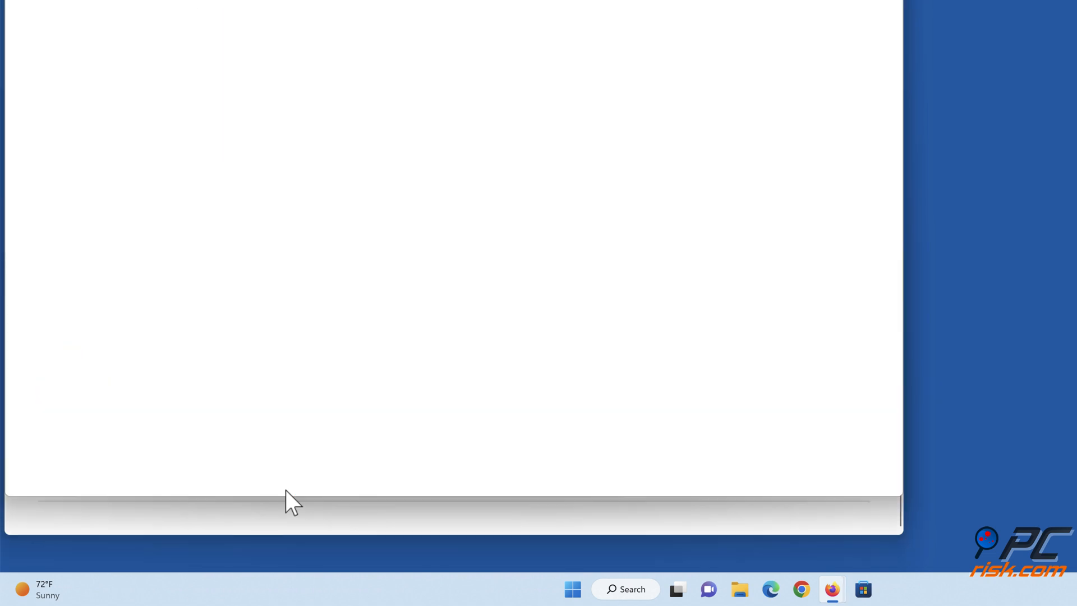
{"action": "left_click", "coordinate": [832, 589]}
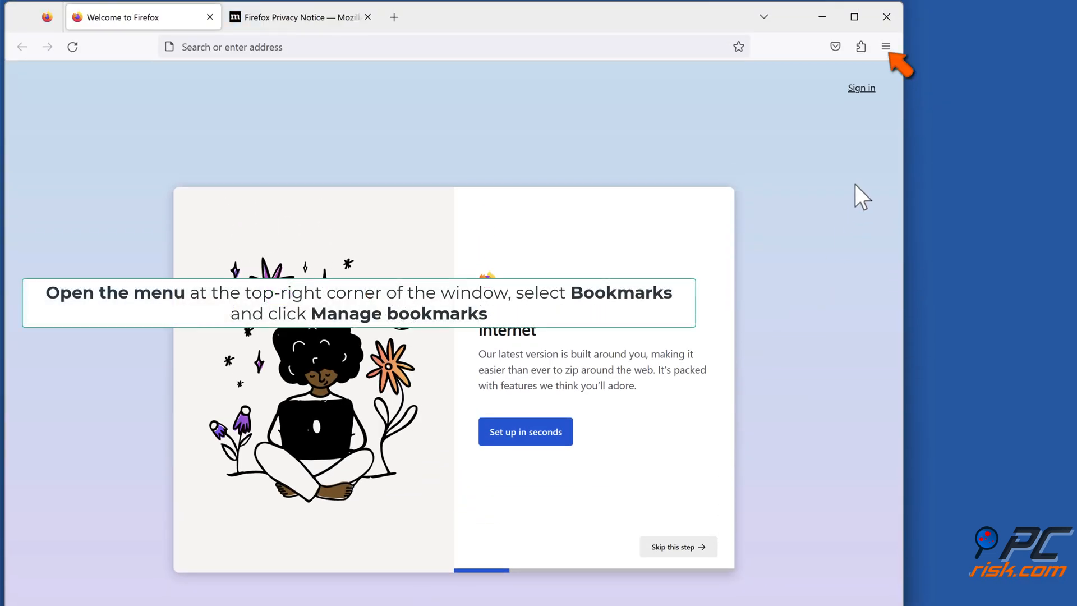
{"action": "left_click", "coordinate": [885, 47]}
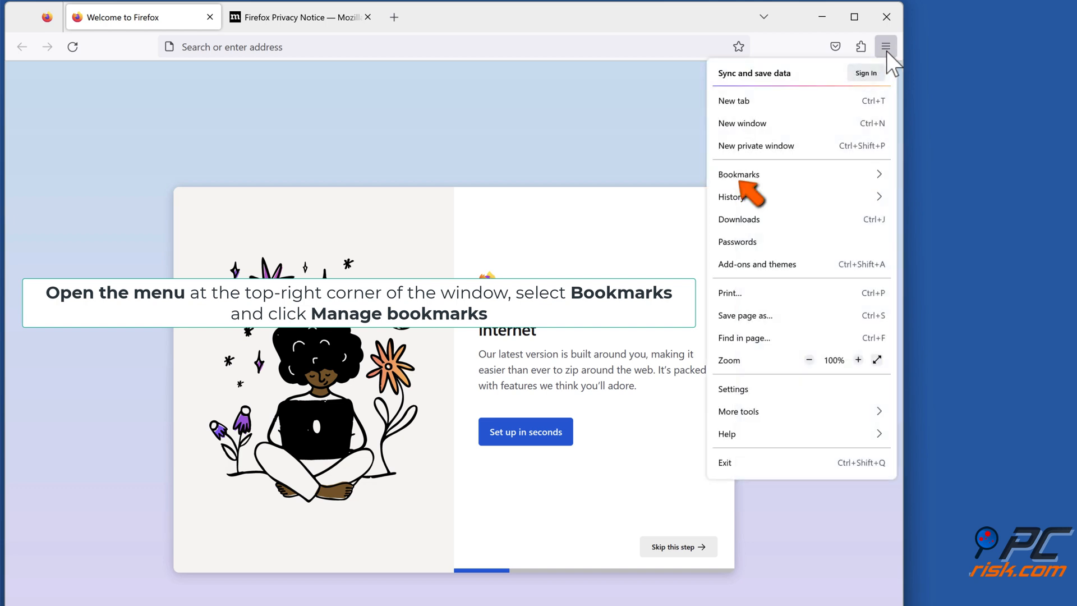
{"action": "mouse_move", "coordinate": [781, 190]}
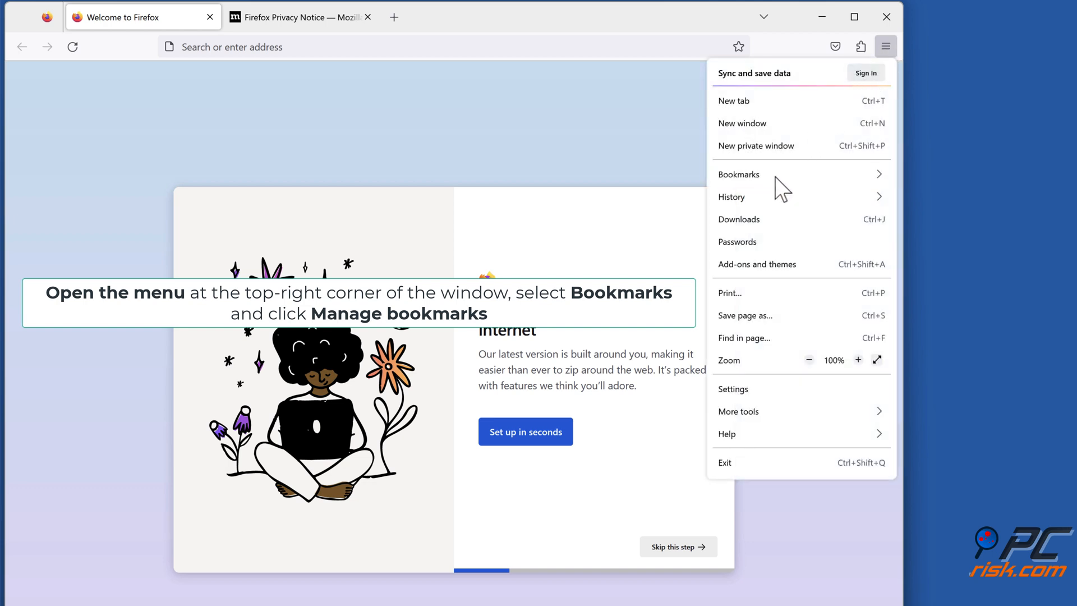
- From the bookmarks Library, import the Desktop 'bookmarks' HTML file into BlogUser
{"action": "left_click", "coordinate": [738, 173]}
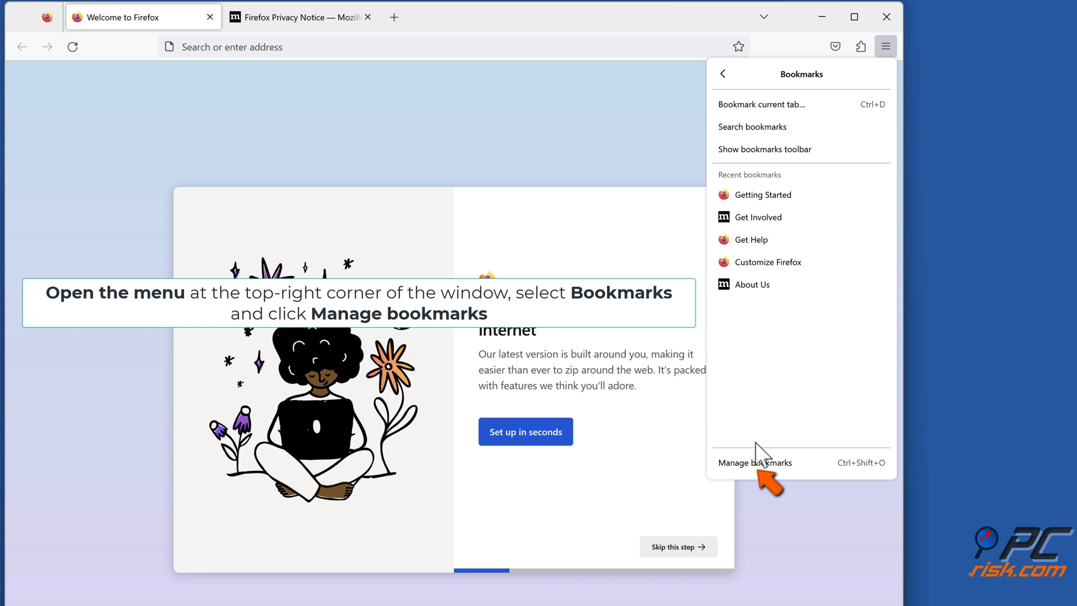
{"action": "left_click", "coordinate": [754, 462]}
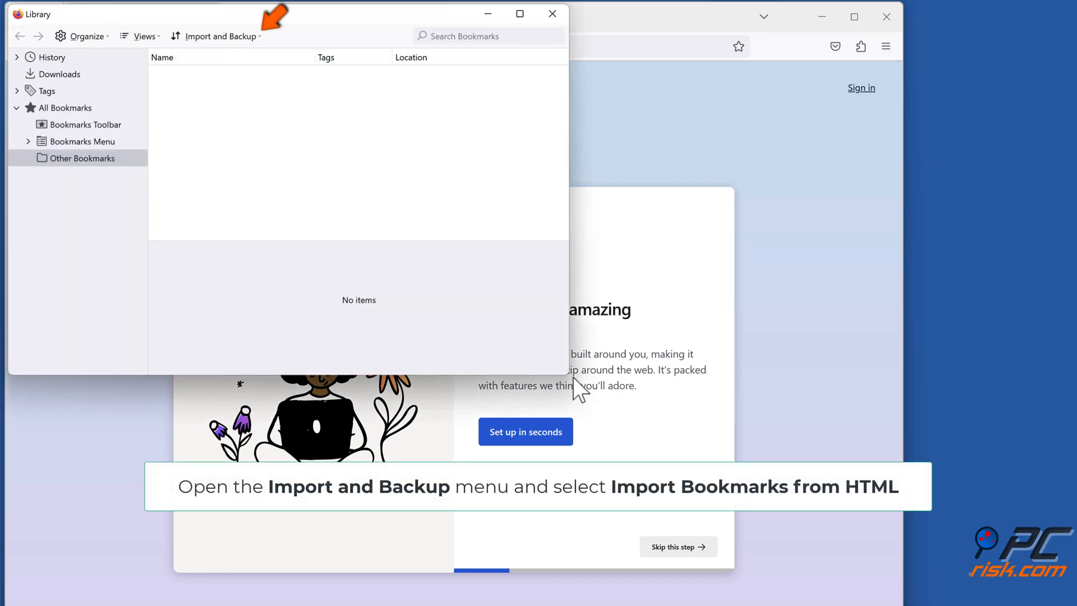
{"action": "mouse_move", "coordinate": [264, 52]}
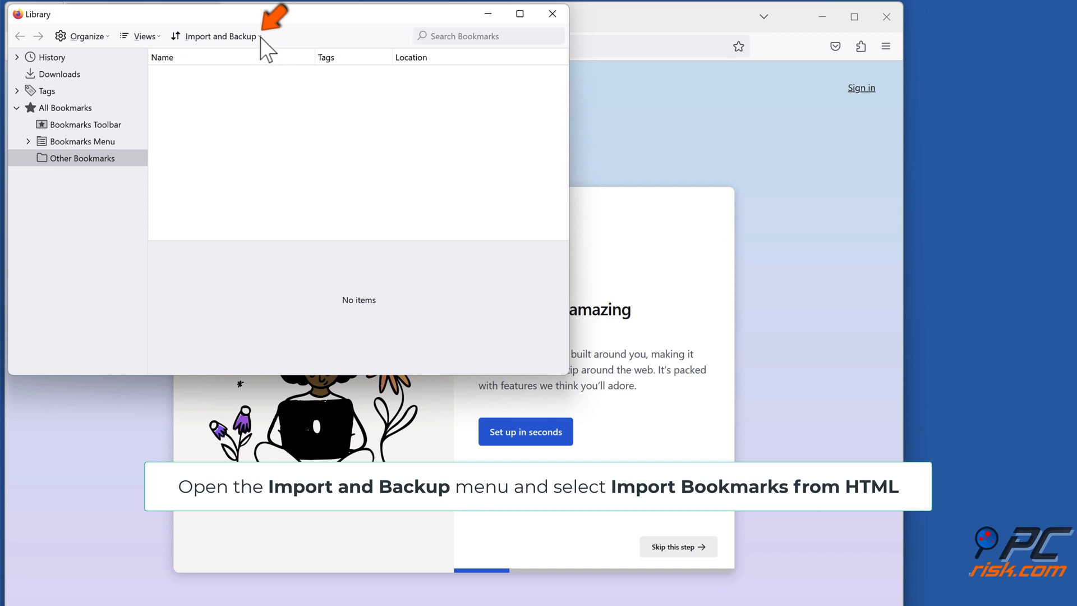
{"action": "left_click", "coordinate": [218, 36]}
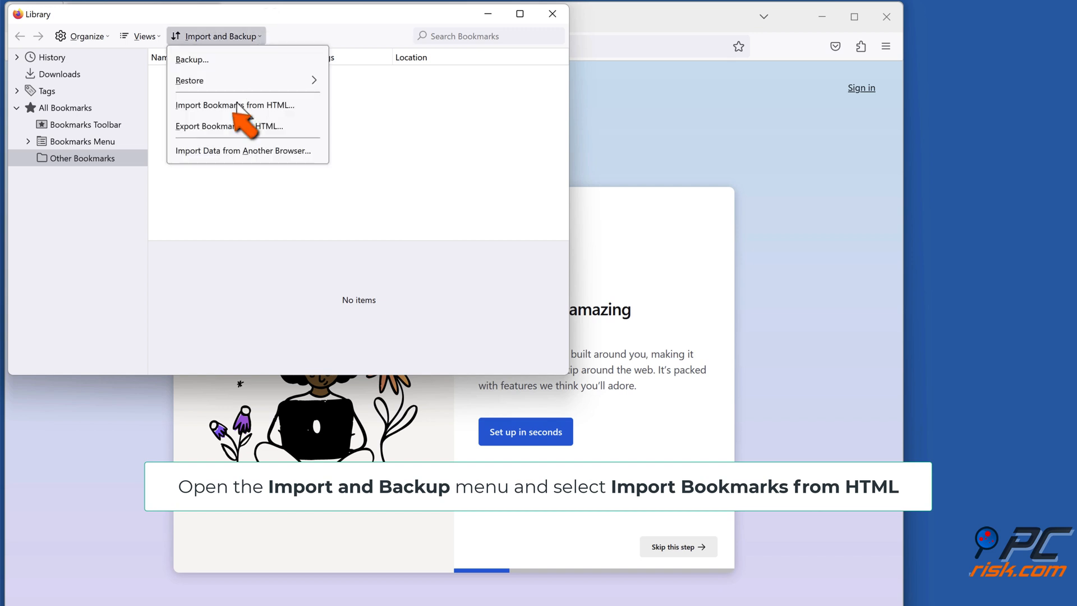
{"action": "left_click", "coordinate": [234, 105]}
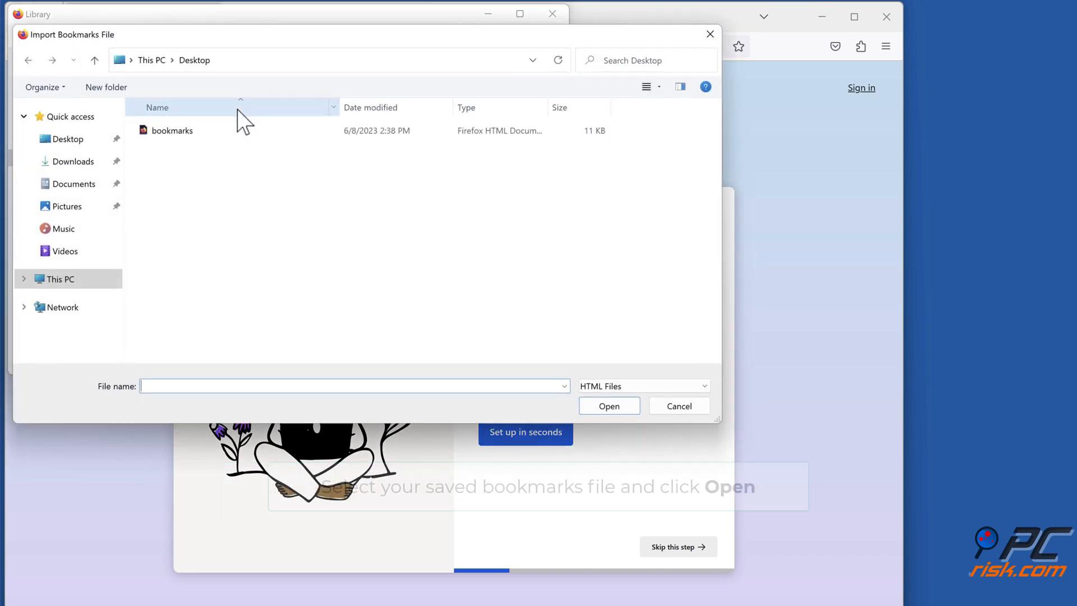
{"action": "left_click", "coordinate": [171, 130]}
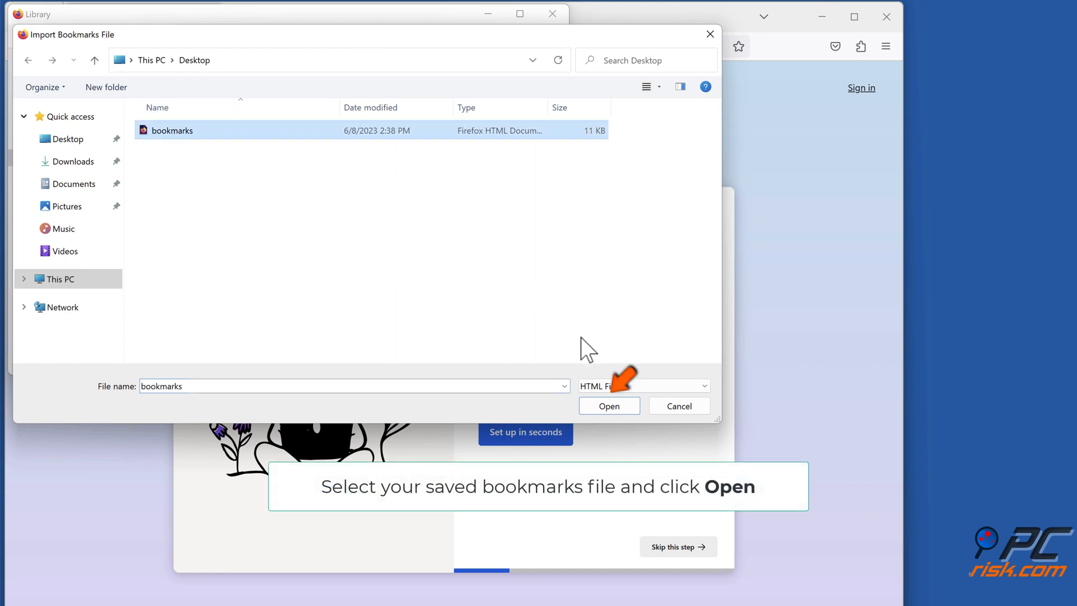
{"action": "left_click", "coordinate": [608, 406]}
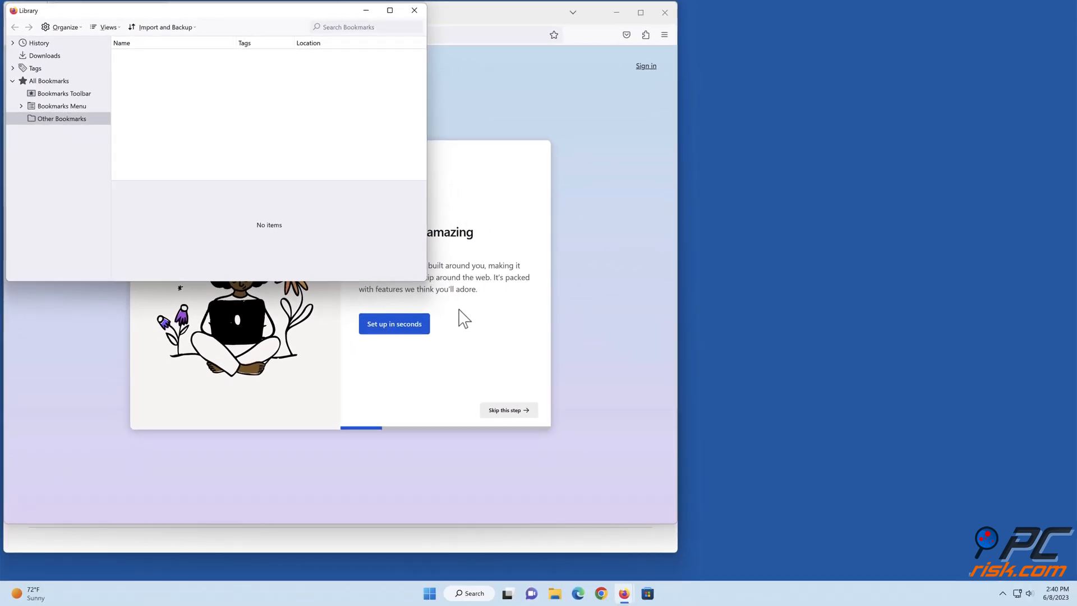
- Close the Library, the BlogUser window, and the About Profiles window
{"action": "left_click", "coordinate": [414, 9]}
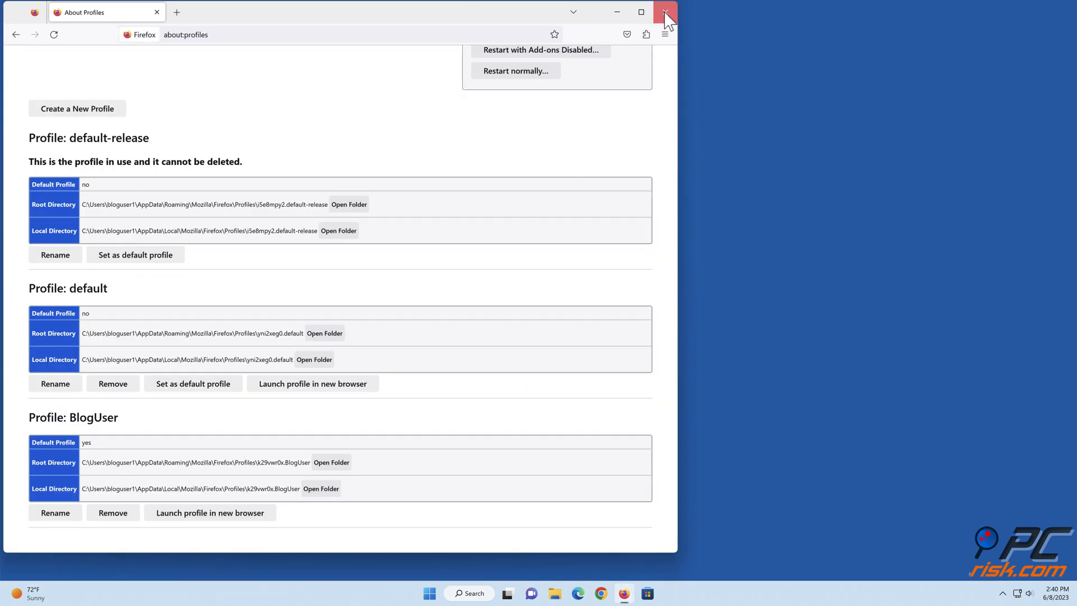
{"action": "left_click", "coordinate": [664, 12]}
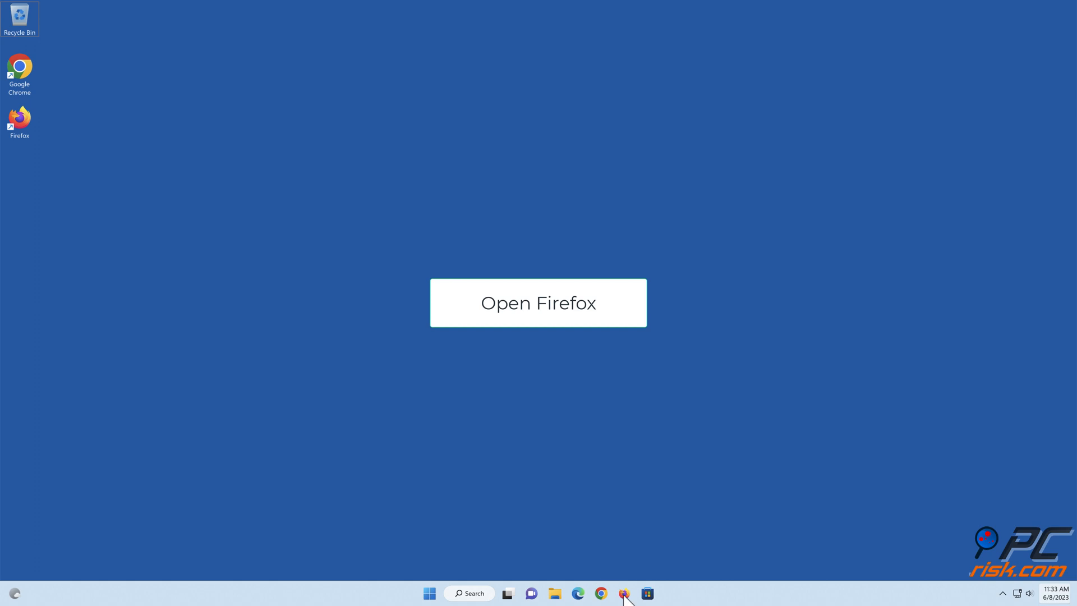
- Relaunch Firefox and open Connection Settings from the Network Settings section of Settings
{"action": "left_click", "coordinate": [538, 302]}
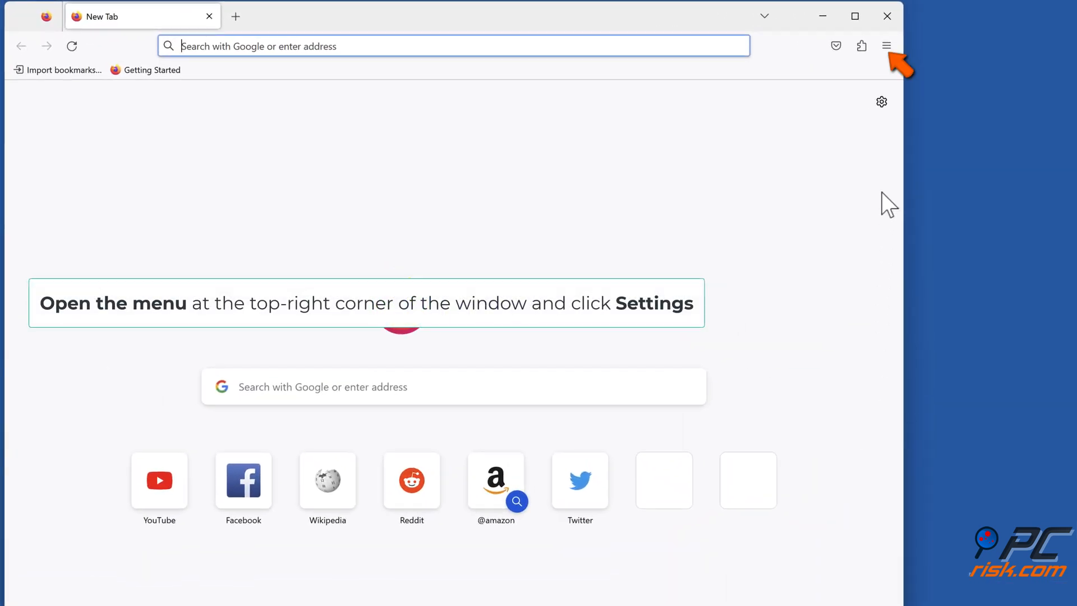
{"action": "left_click", "coordinate": [886, 46]}
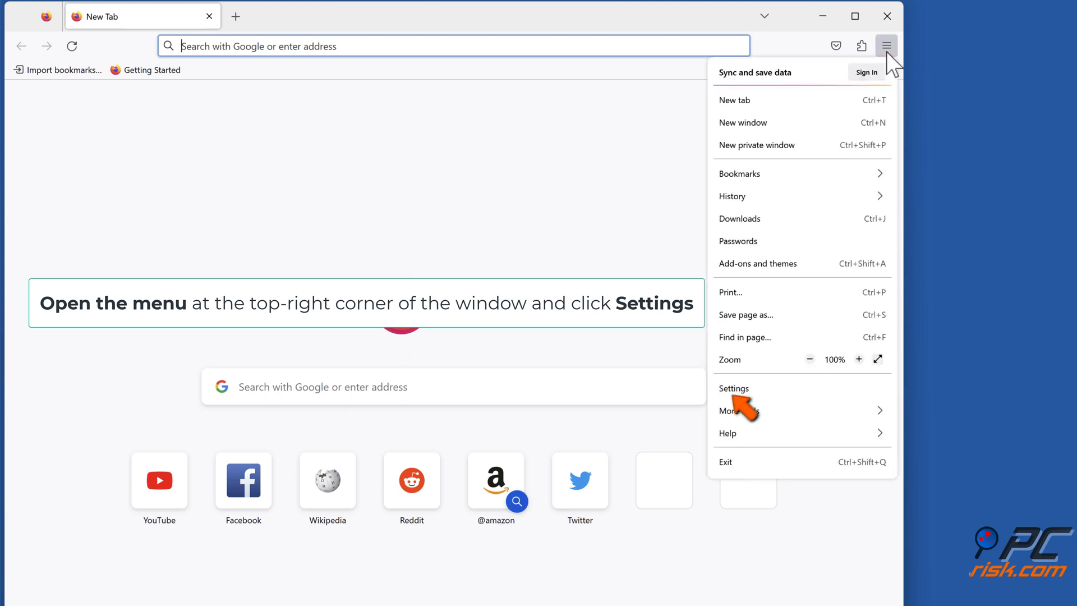
{"action": "mouse_move", "coordinate": [737, 402]}
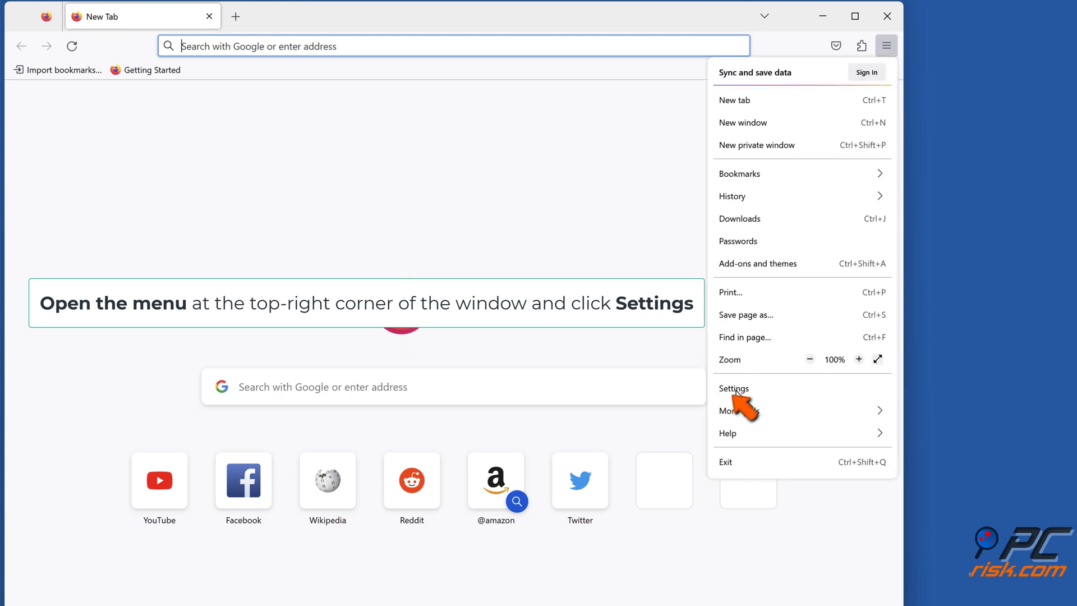
{"action": "left_click", "coordinate": [733, 388]}
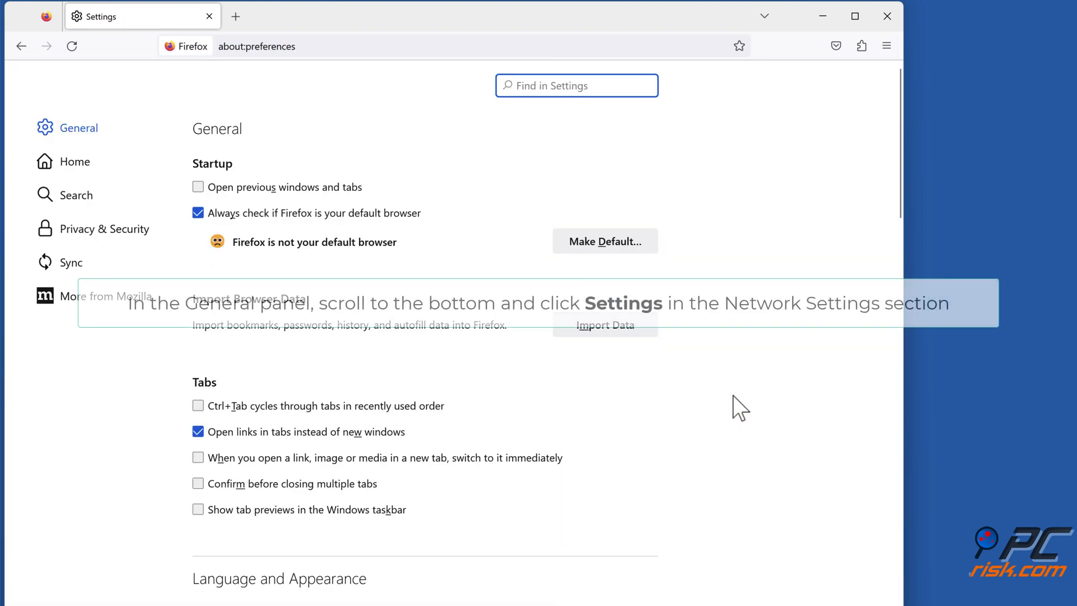
{"action": "scroll", "scroll_direction": "down", "scroll_amount": 3}
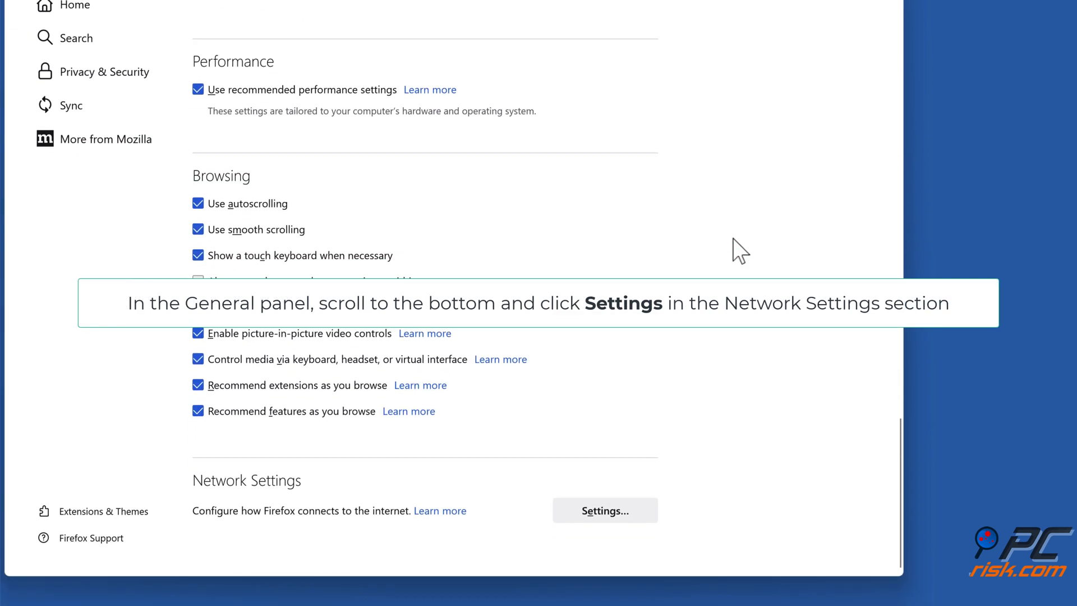
{"action": "scroll", "scroll_direction": "down", "scroll_amount": 3}
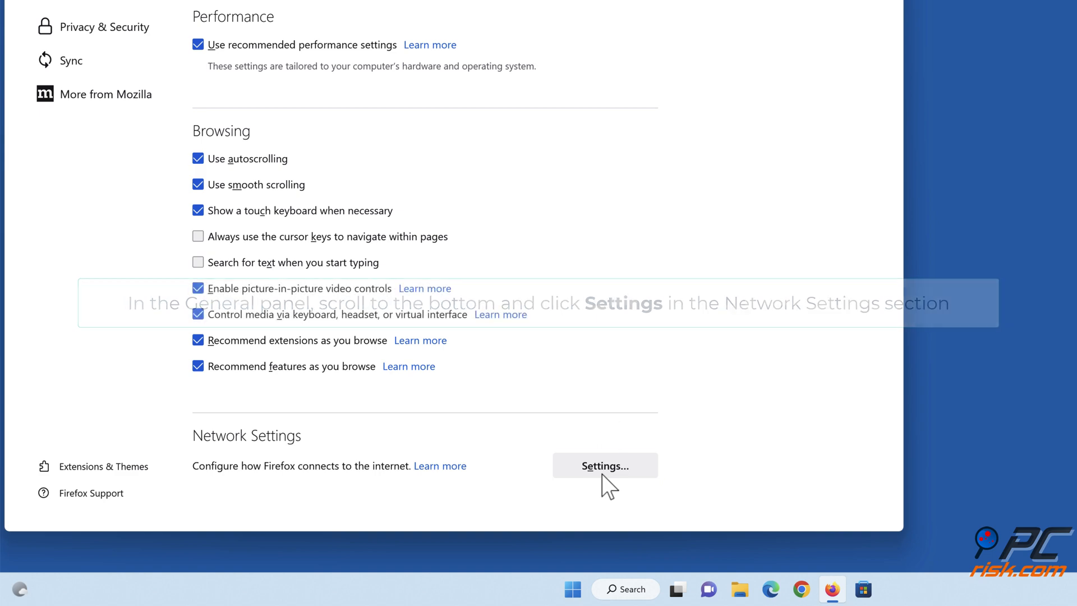
{"action": "left_click", "coordinate": [605, 465]}
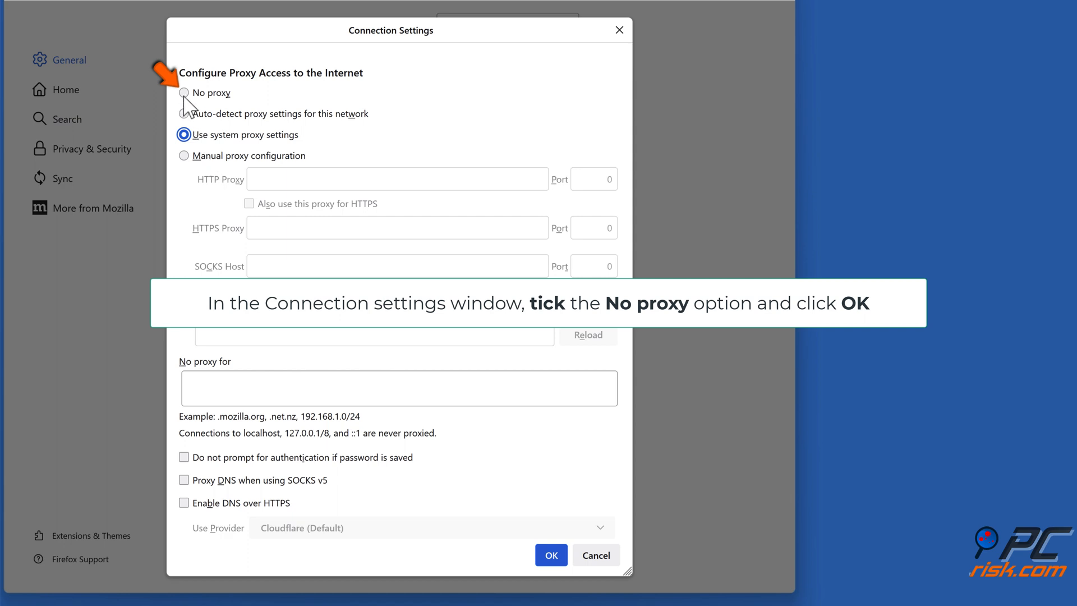
- Switch Firefox's connection setting to No proxy and save it
{"action": "left_click", "coordinate": [184, 92]}
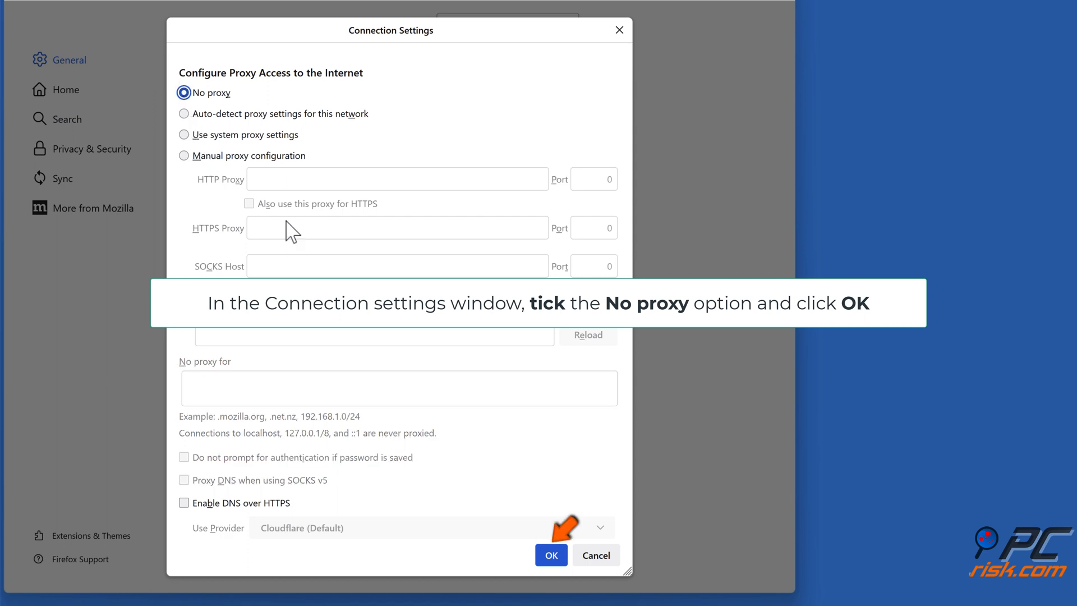
{"action": "left_click", "coordinate": [551, 555]}
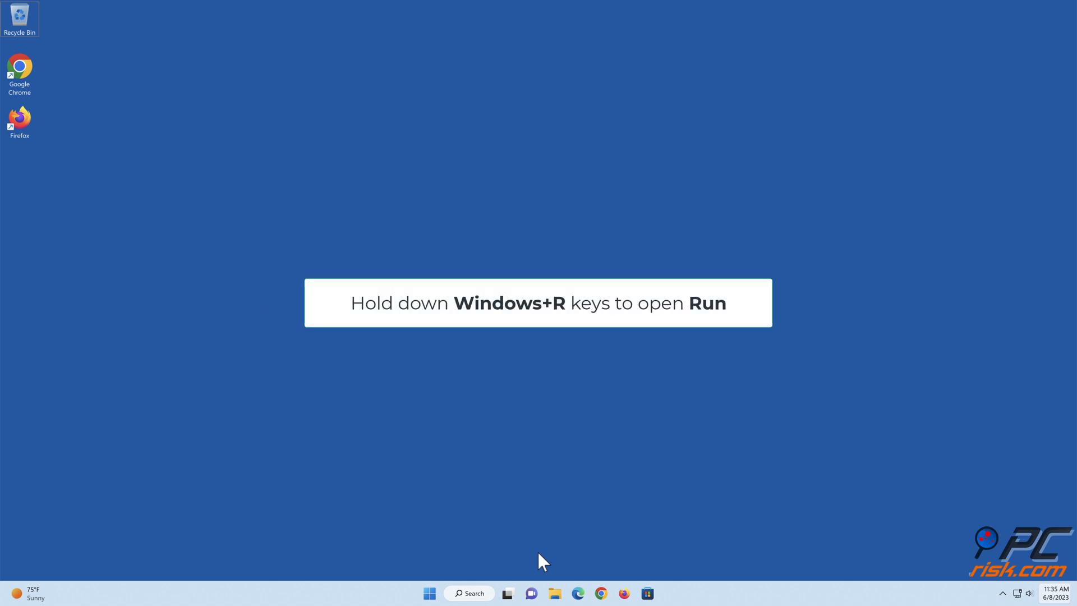
- Run inetcpl.cpl from the Windows Run box to bring up Internet Properties
{"action": "key", "text": "Win+r"}
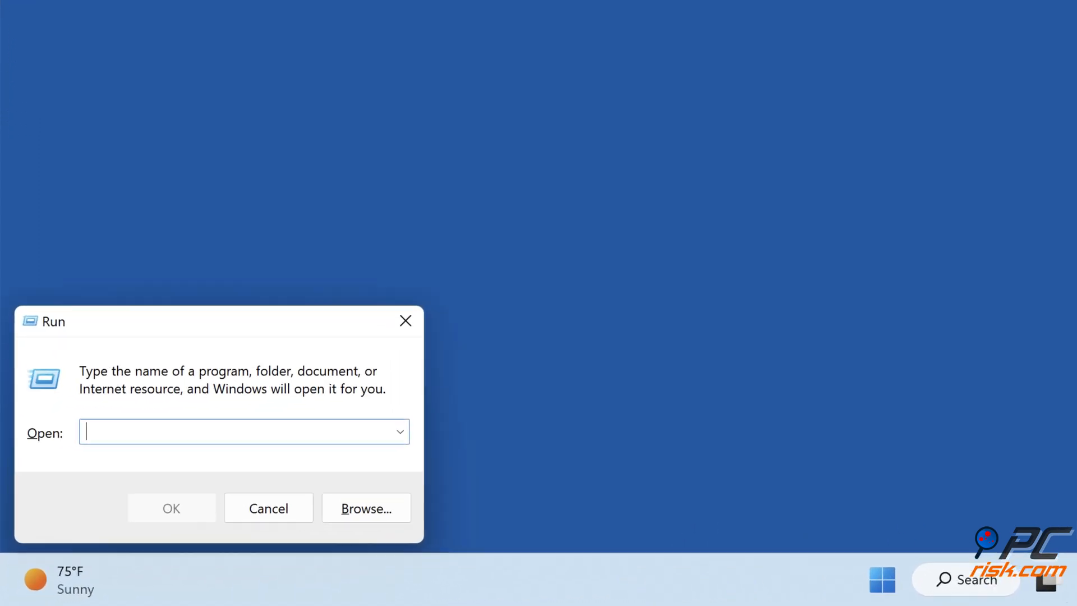
{"action": "type", "text": "inetcpl.cpl"}
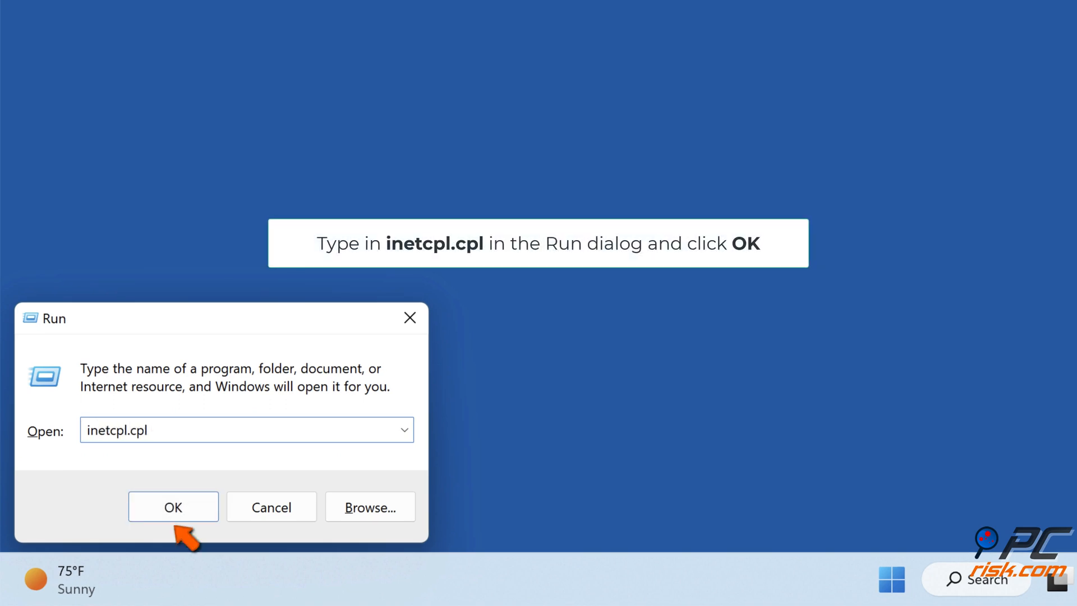
{"action": "mouse_move", "coordinate": [234, 542]}
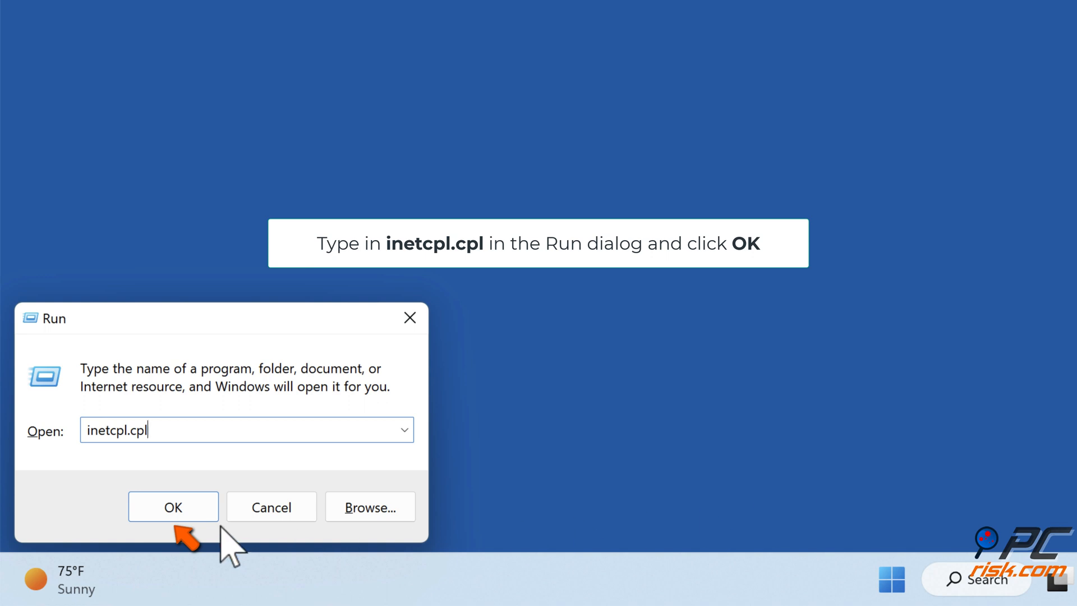
{"action": "left_click", "coordinate": [174, 507]}
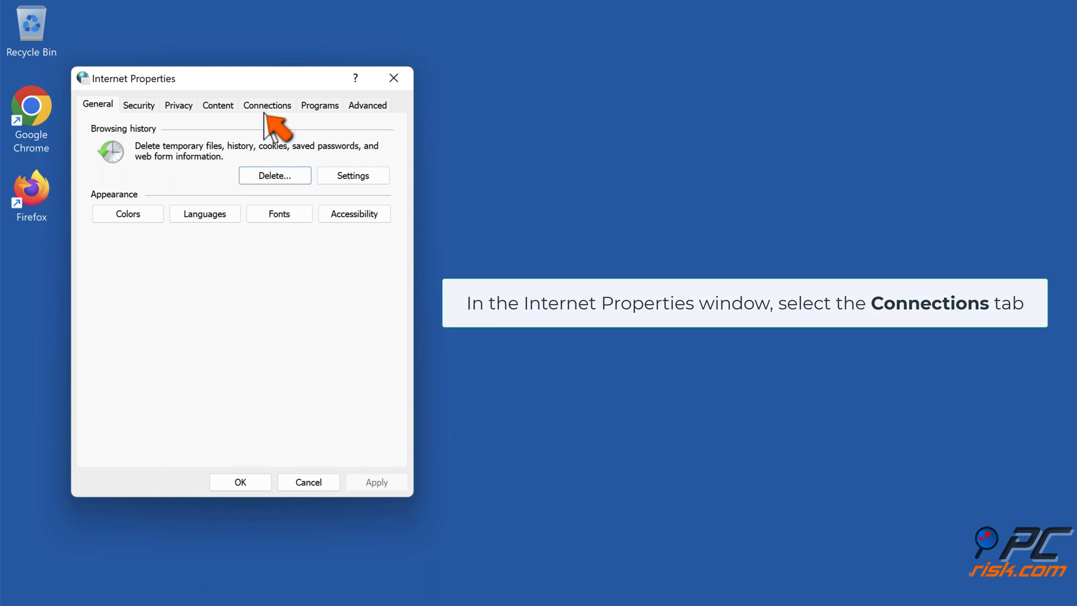
- In Connections > LAN settings, untick Use a proxy server and tick Automatically detect settings
{"action": "left_click", "coordinate": [267, 104]}
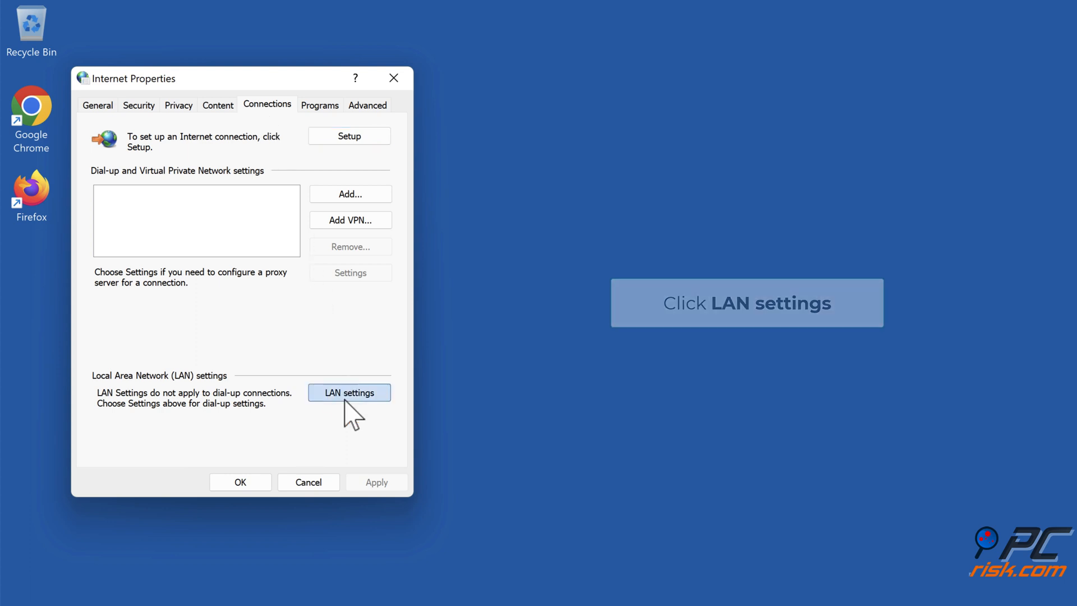
{"action": "left_click", "coordinate": [349, 392]}
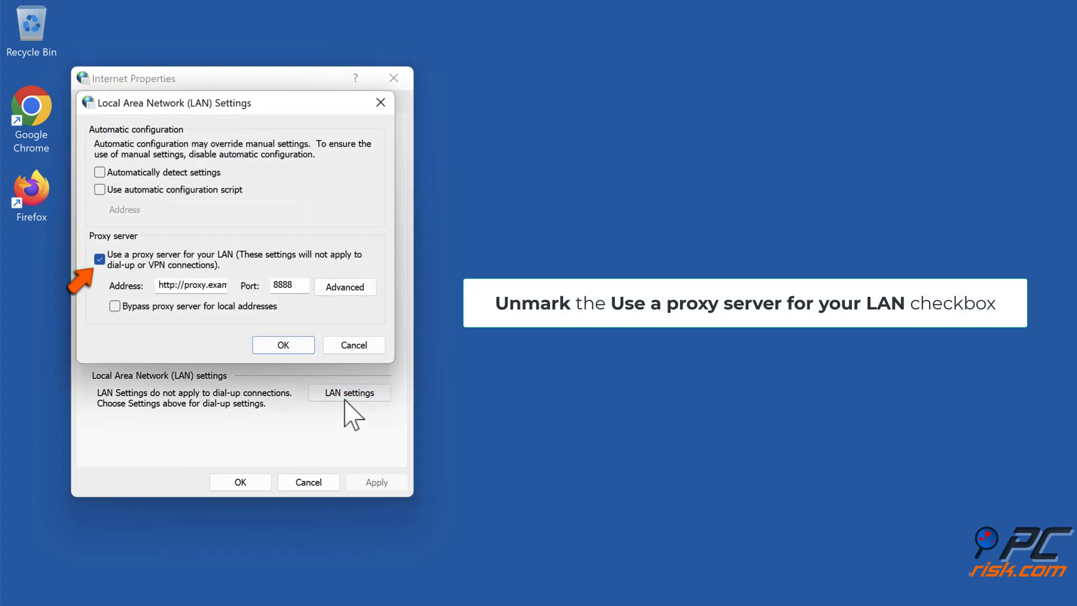
{"action": "mouse_move", "coordinate": [117, 281]}
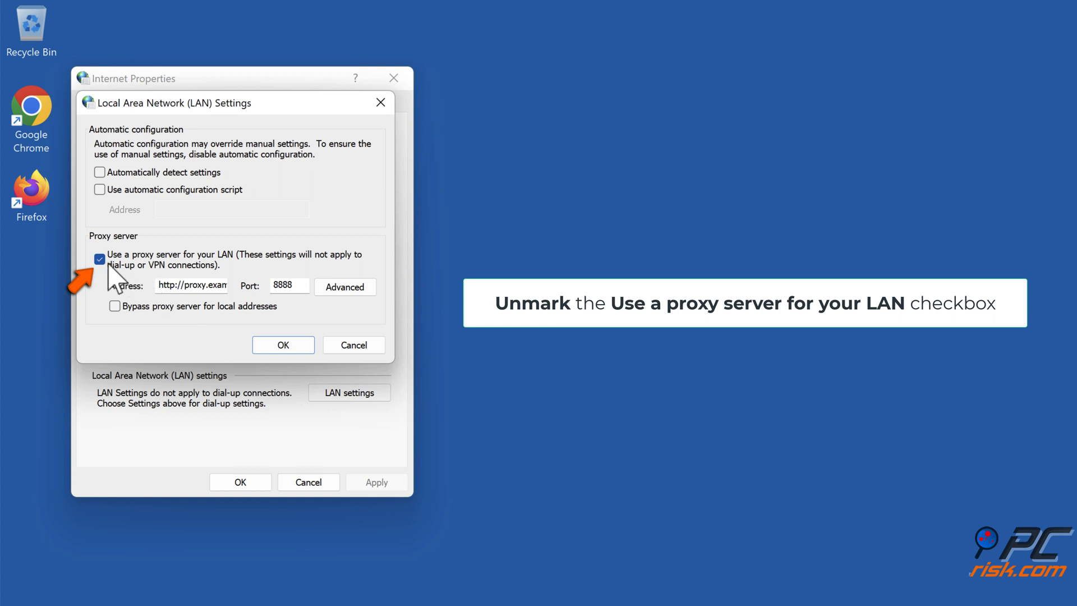
{"action": "left_click", "coordinate": [98, 259]}
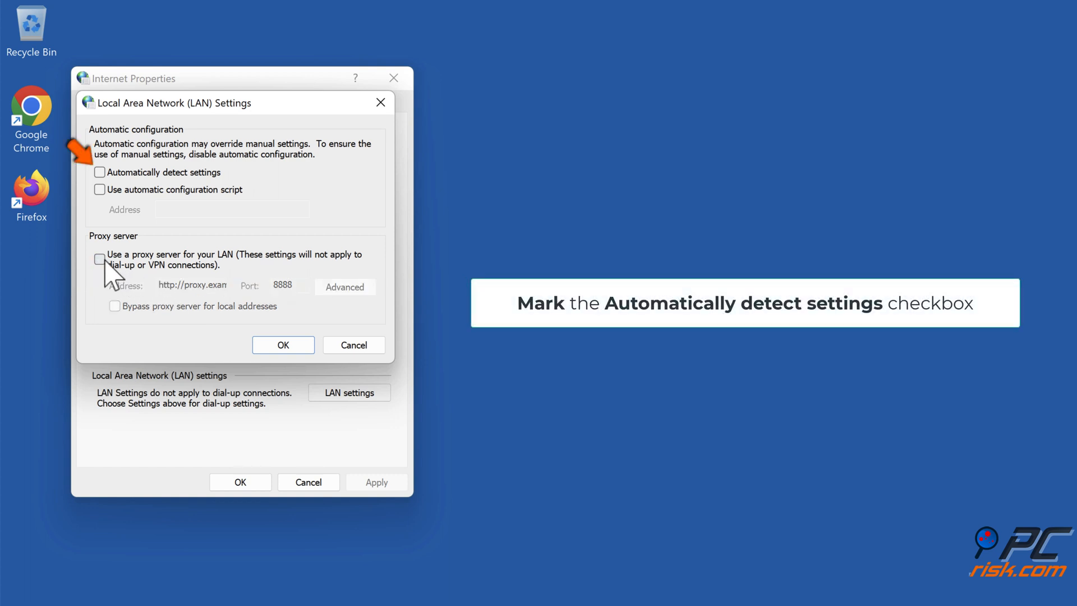
{"action": "left_click", "coordinate": [100, 171]}
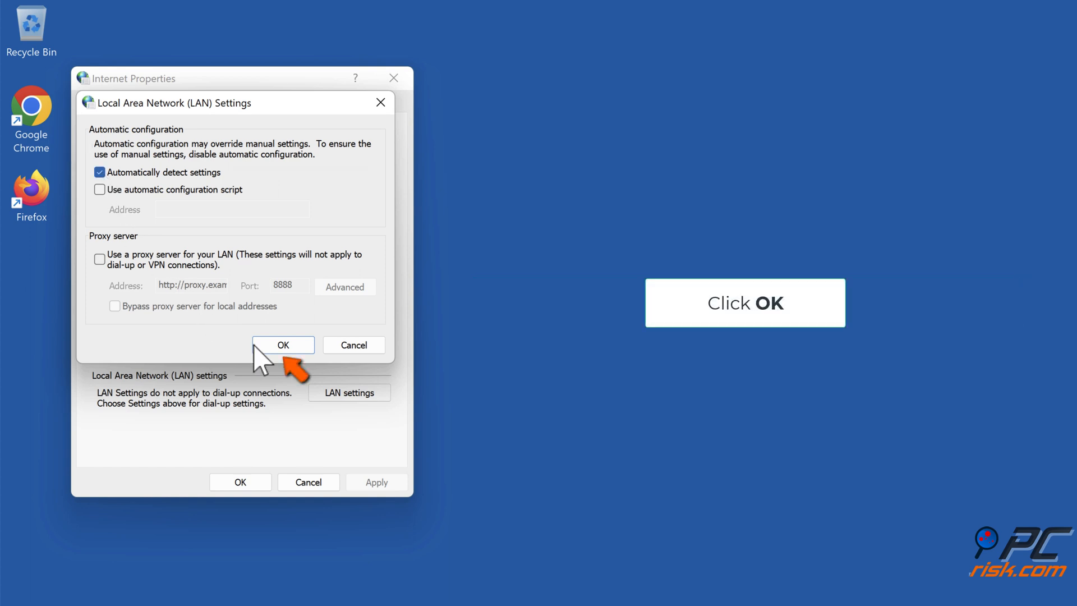
{"action": "left_click", "coordinate": [282, 343]}
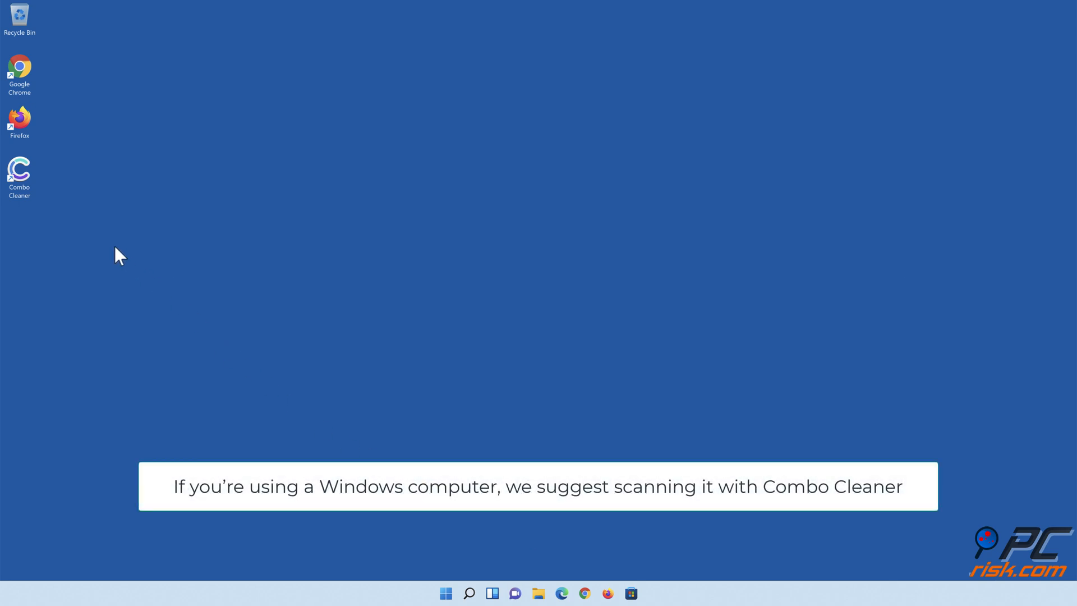
- Launch Combo Cleaner, run a quick scan, and quarantine all detected threats
{"action": "double_click", "coordinate": [19, 170]}
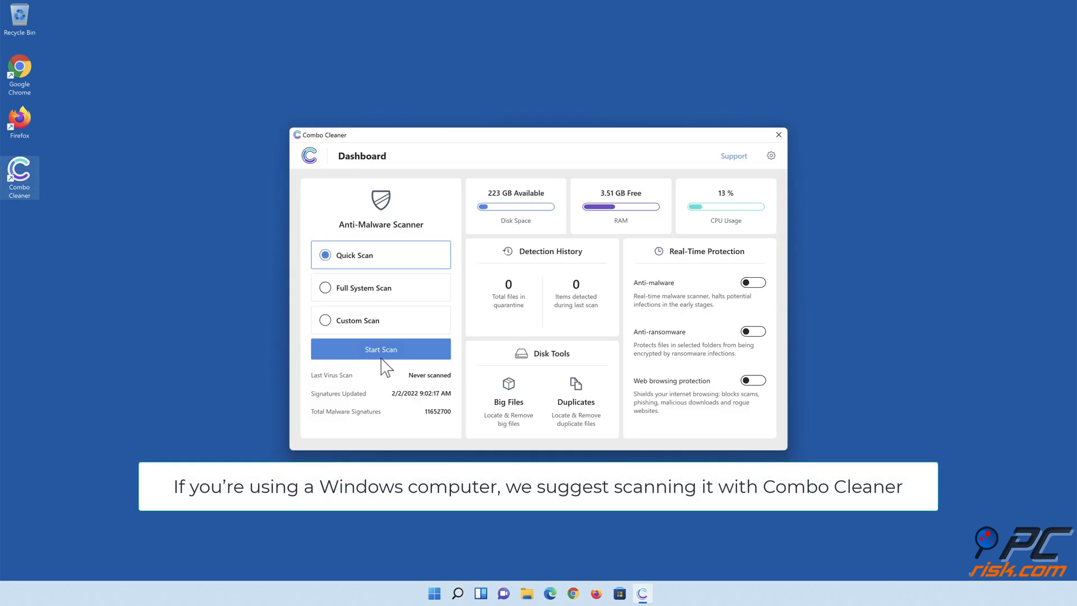
{"action": "left_click", "coordinate": [380, 349]}
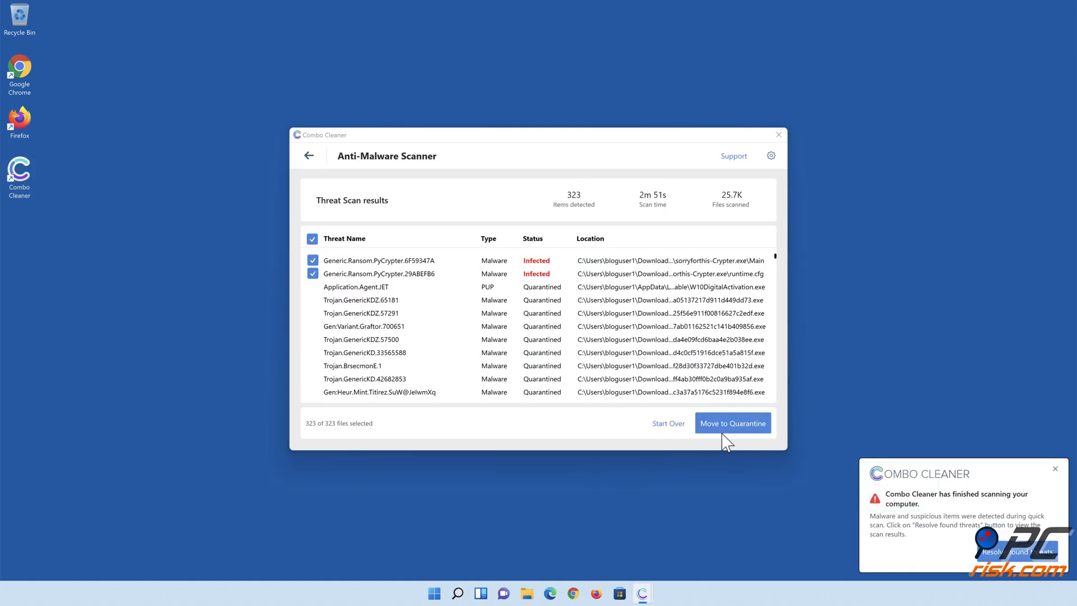
{"action": "left_click", "coordinate": [731, 422]}
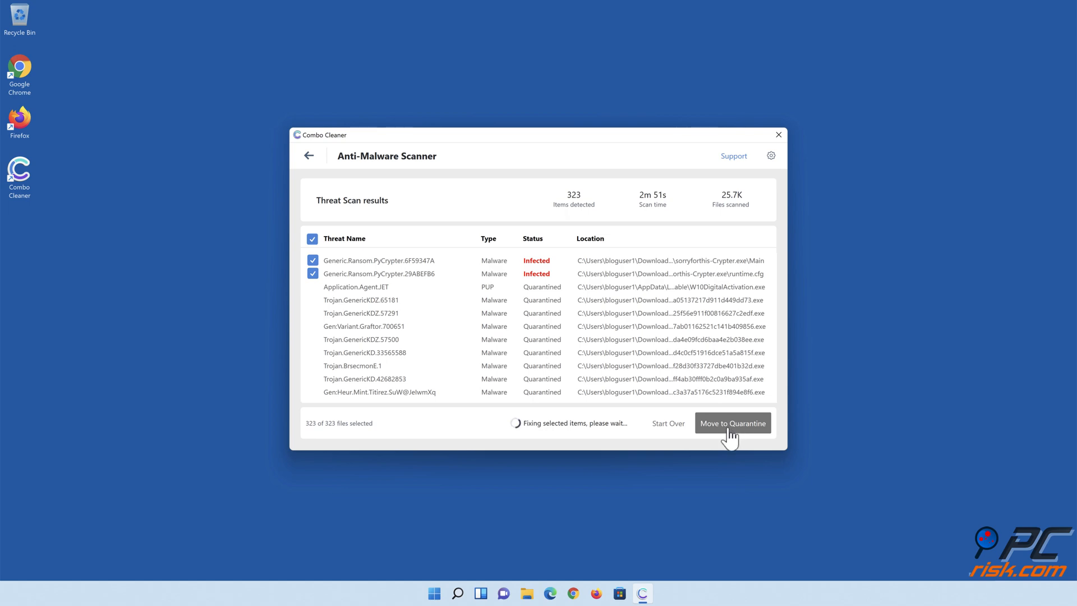
{"action": "left_click", "coordinate": [732, 422]}
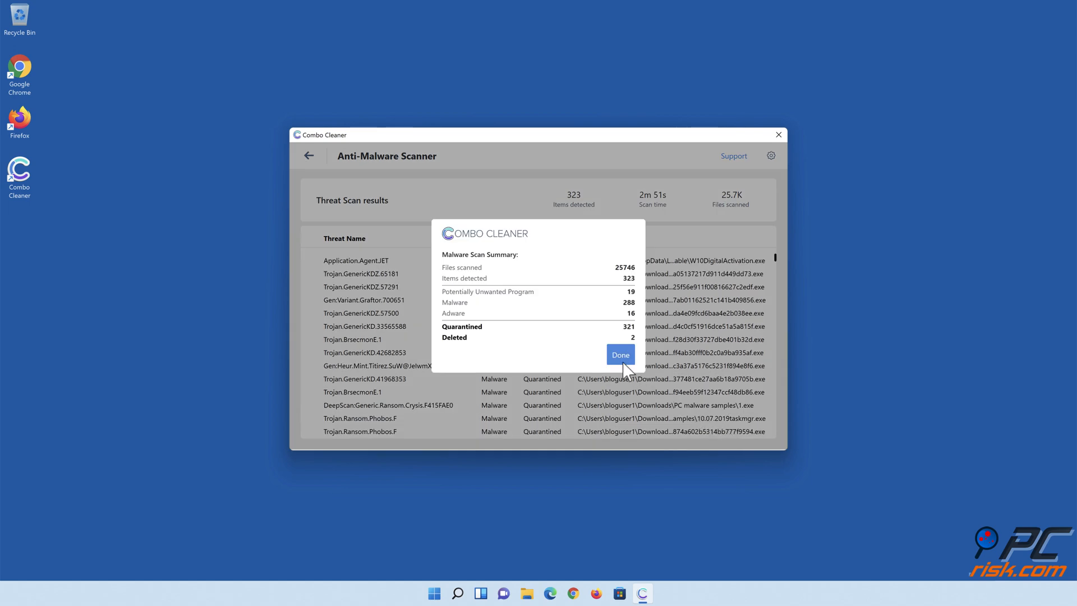
{"action": "left_click", "coordinate": [618, 355]}
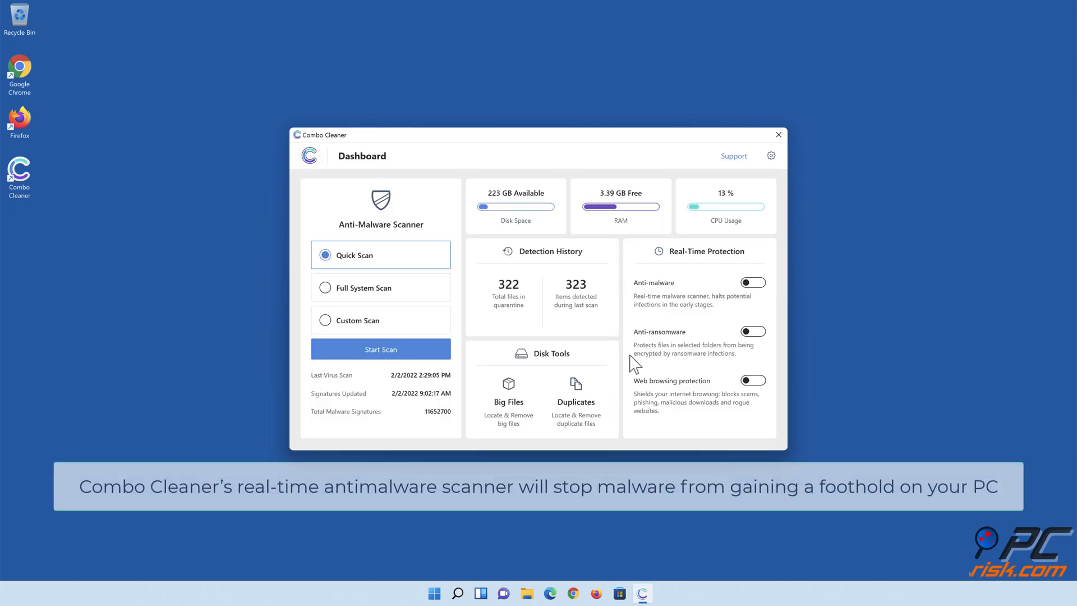
- Switch on Combo Cleaner's Anti-malware and Anti-ransomware real-time protection
{"action": "left_click", "coordinate": [753, 283]}
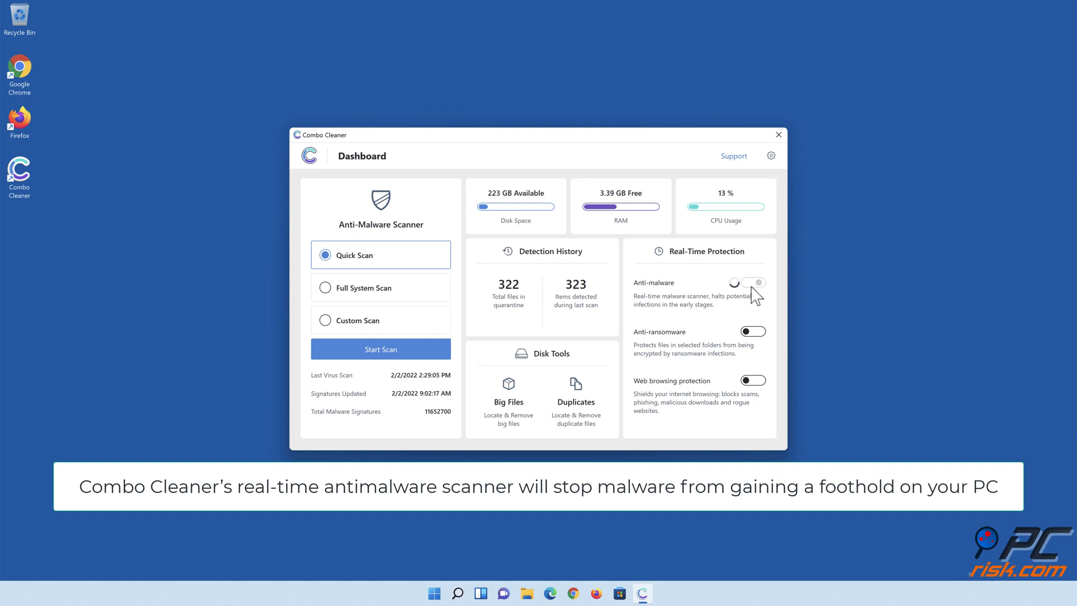
{"action": "left_click", "coordinate": [753, 282]}
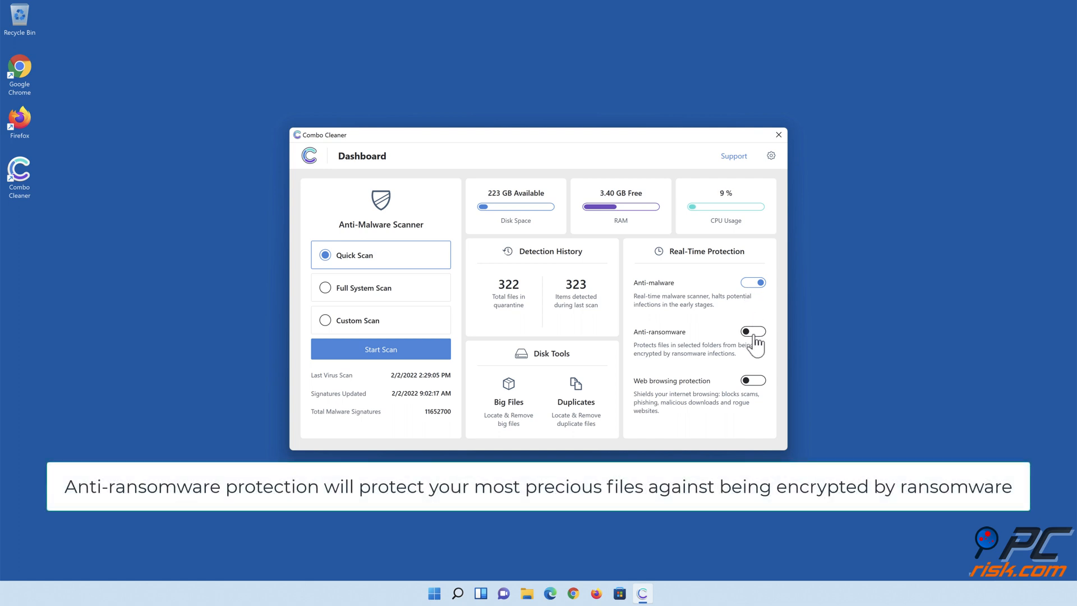
{"action": "left_click", "coordinate": [752, 332]}
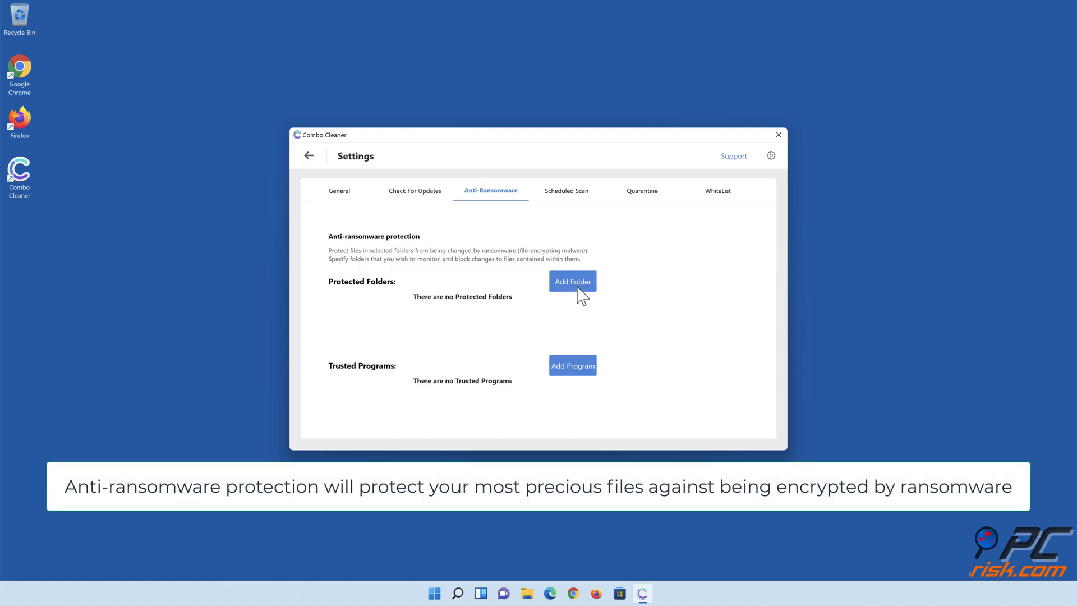
- Add Libraries > Documents as a ransomware-protected folder and return to the dashboard
{"action": "left_click", "coordinate": [572, 281]}
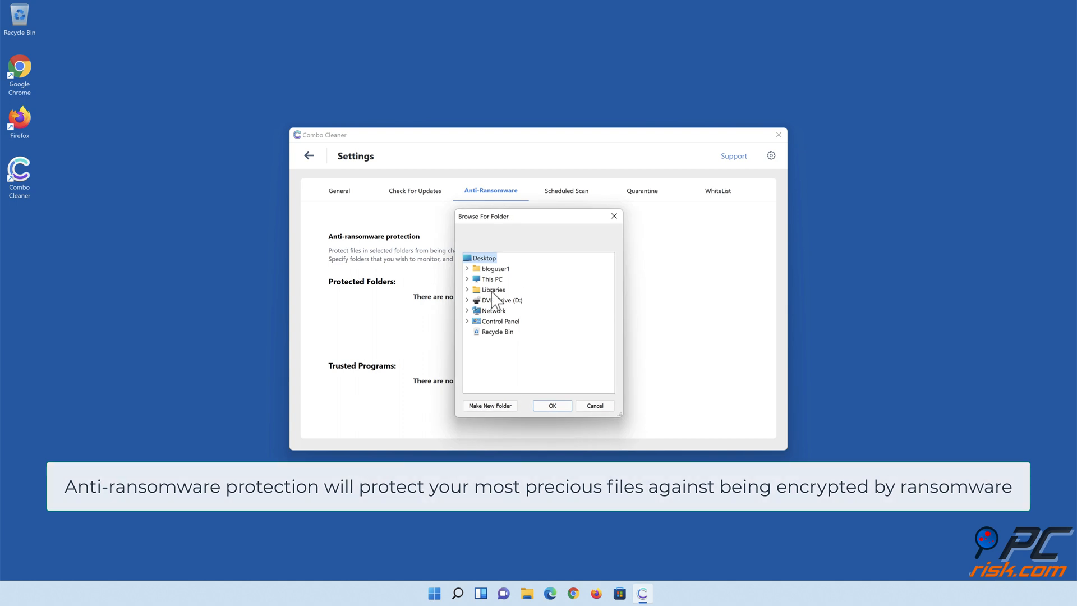
{"action": "left_click", "coordinate": [468, 289]}
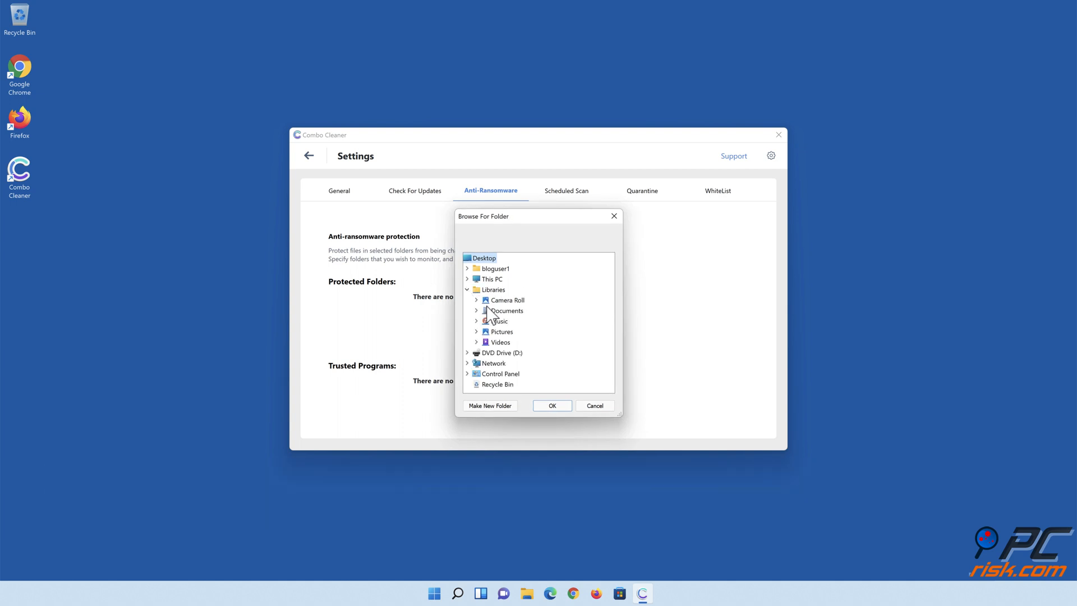
{"action": "left_click", "coordinate": [477, 310]}
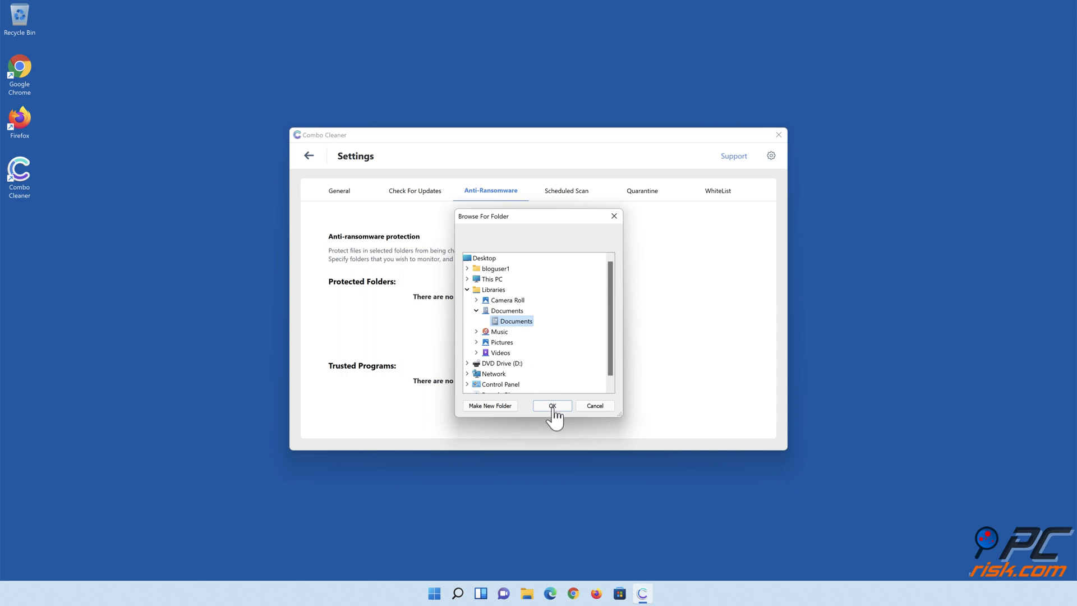
{"action": "left_click", "coordinate": [552, 405]}
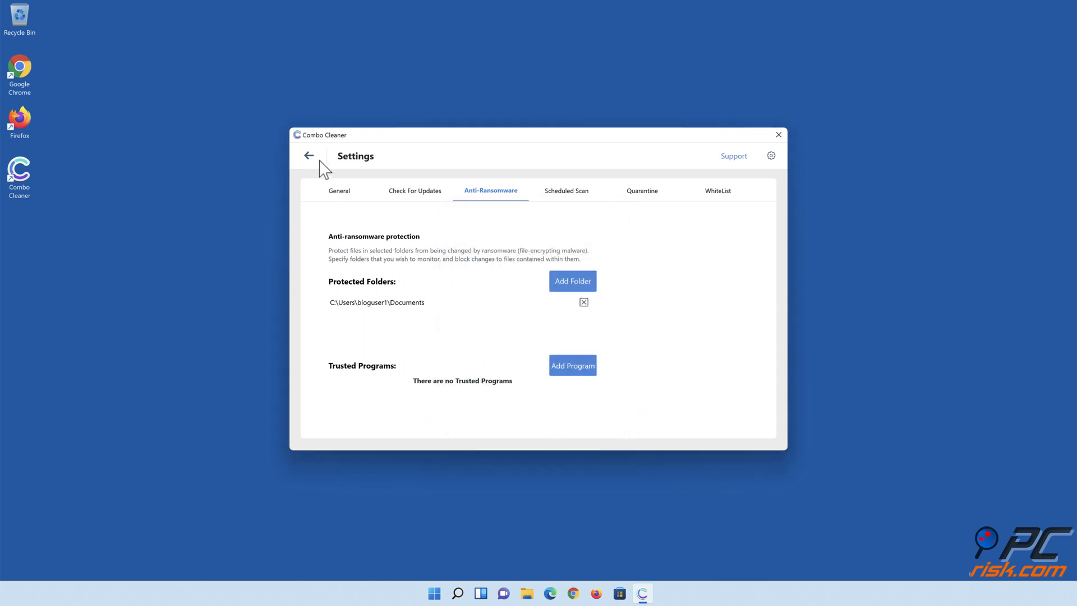
{"action": "left_click", "coordinate": [308, 156]}
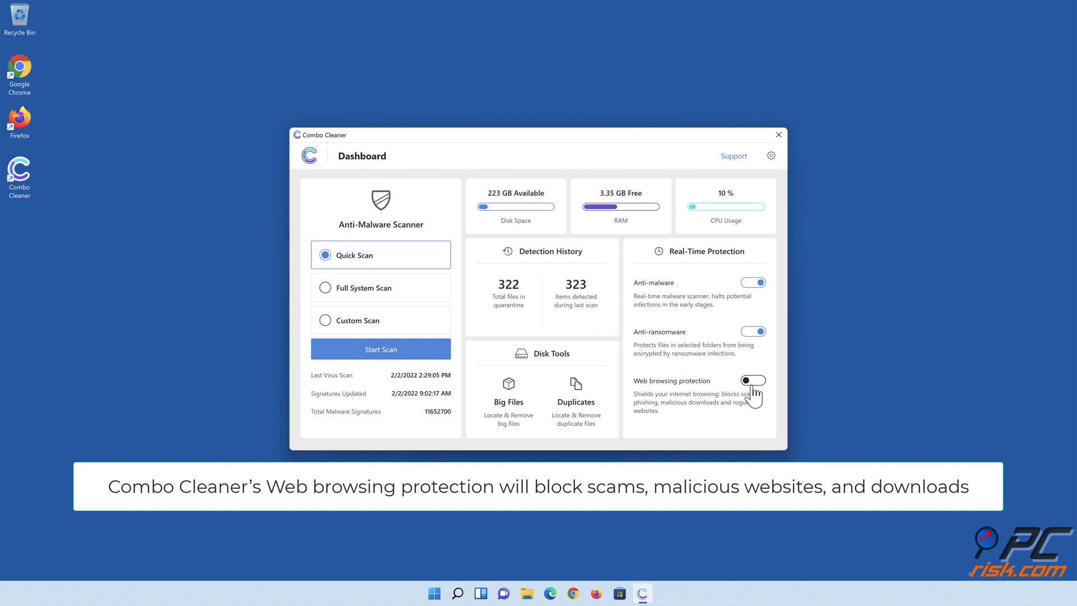
- Enable Web browsing protection and close the Combo Cleaner window
{"action": "left_click", "coordinate": [752, 380]}
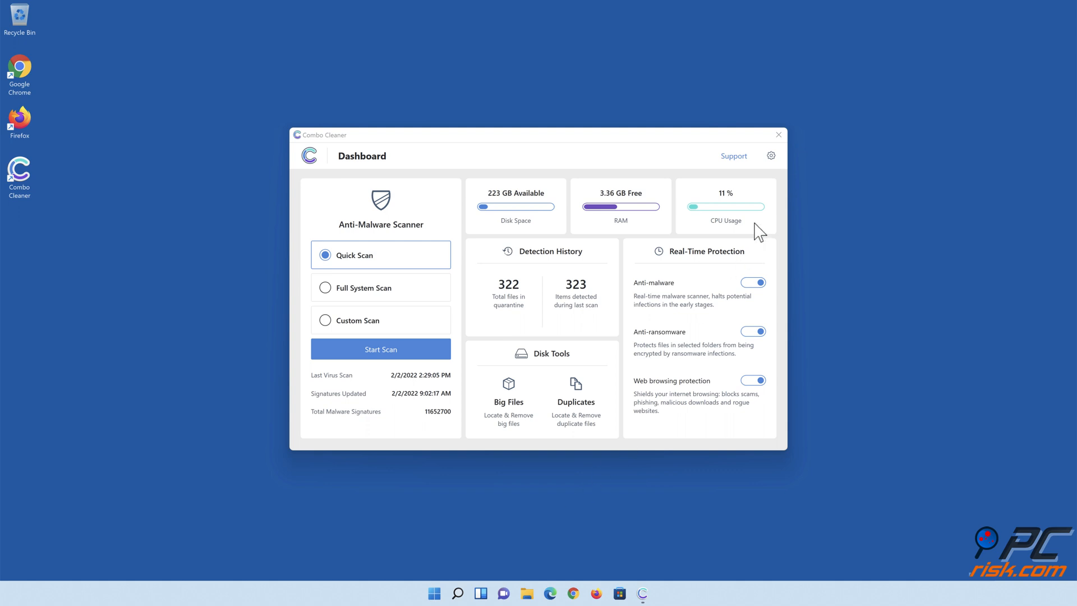
{"action": "left_click", "coordinate": [777, 135]}
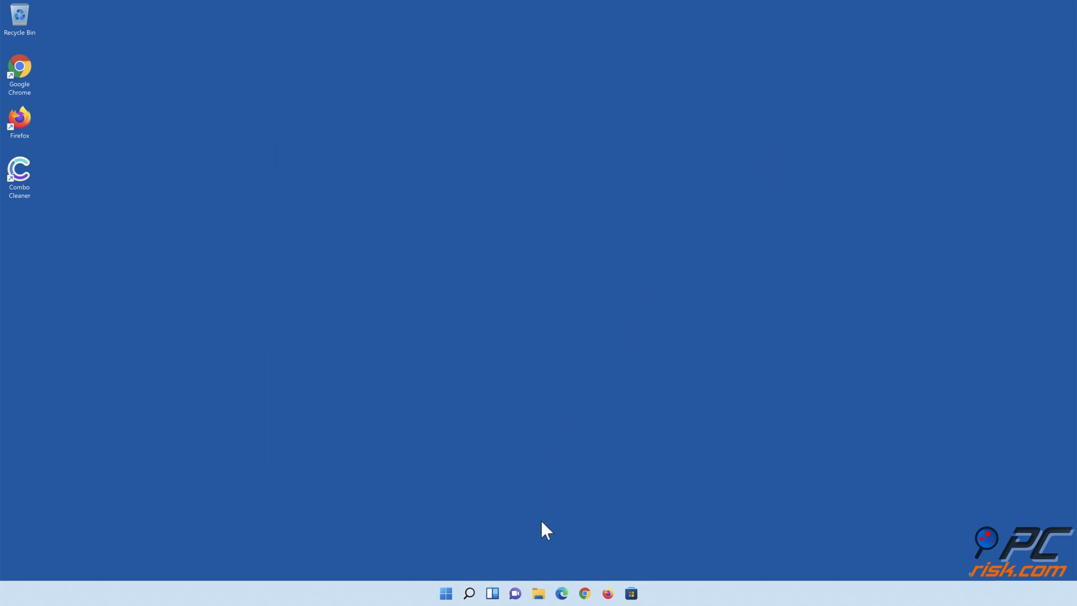